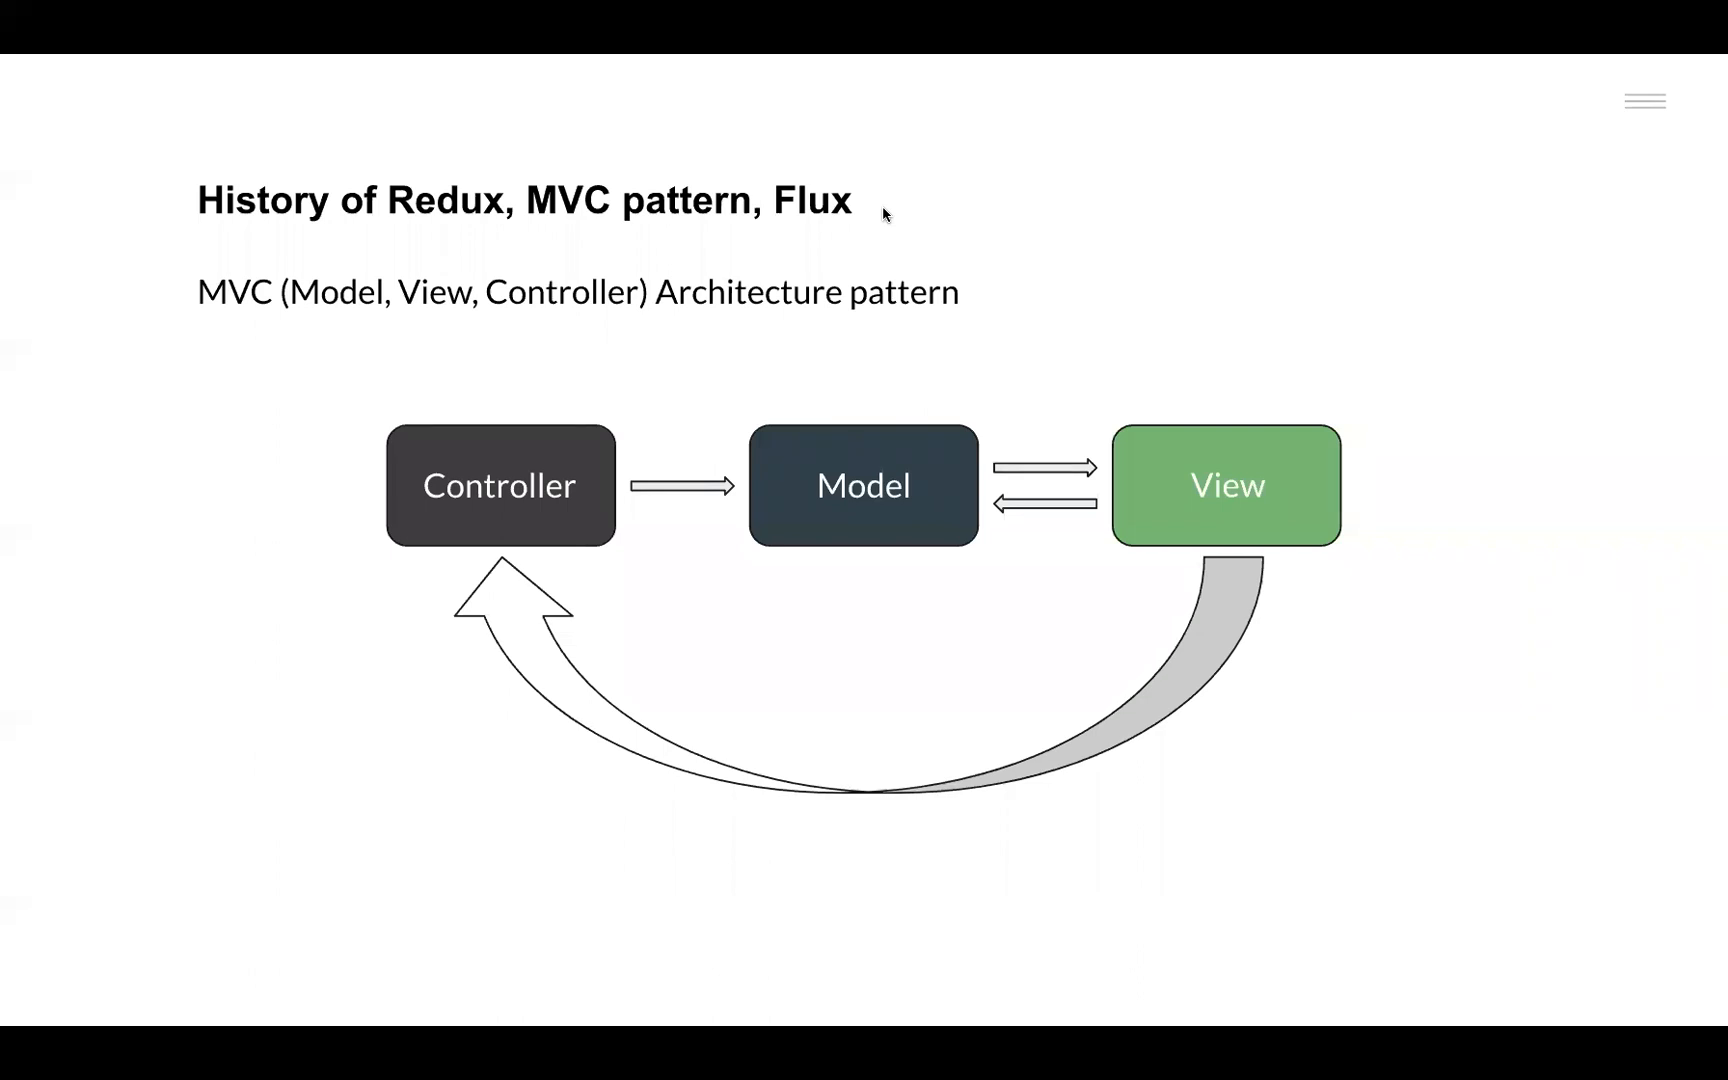
mouse_move(572, 612)
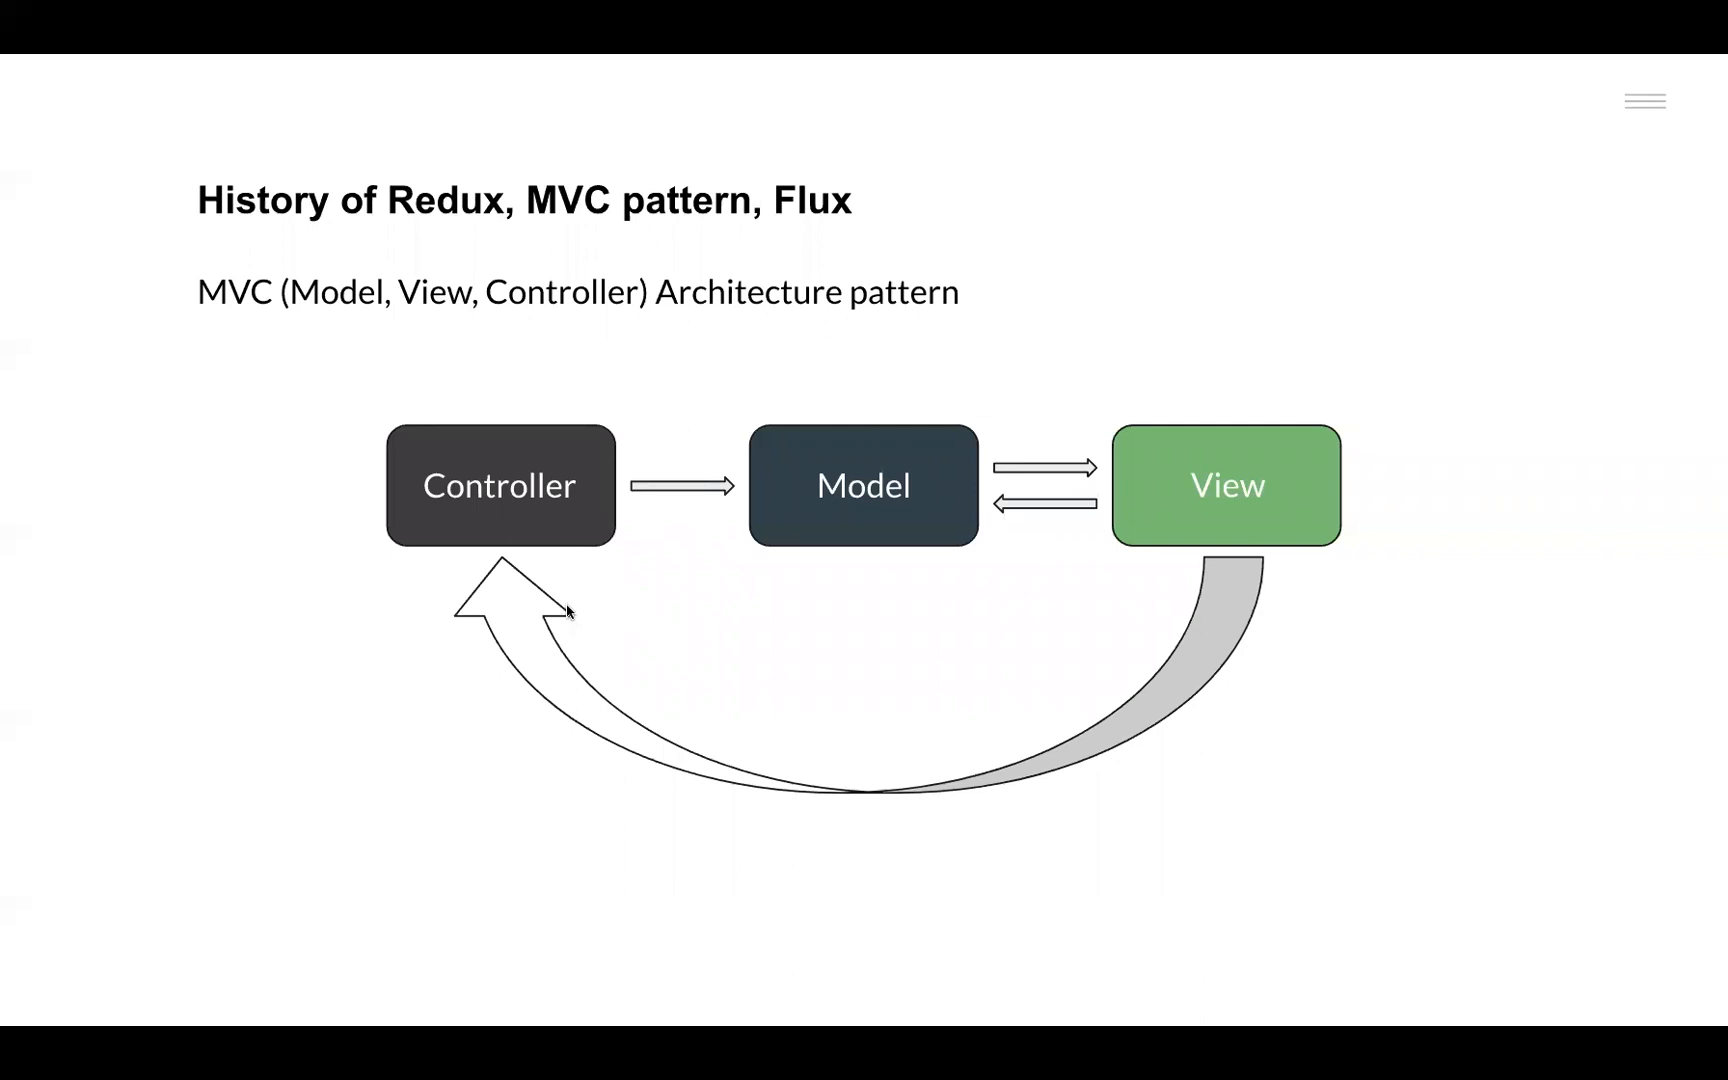
mouse_move(716, 580)
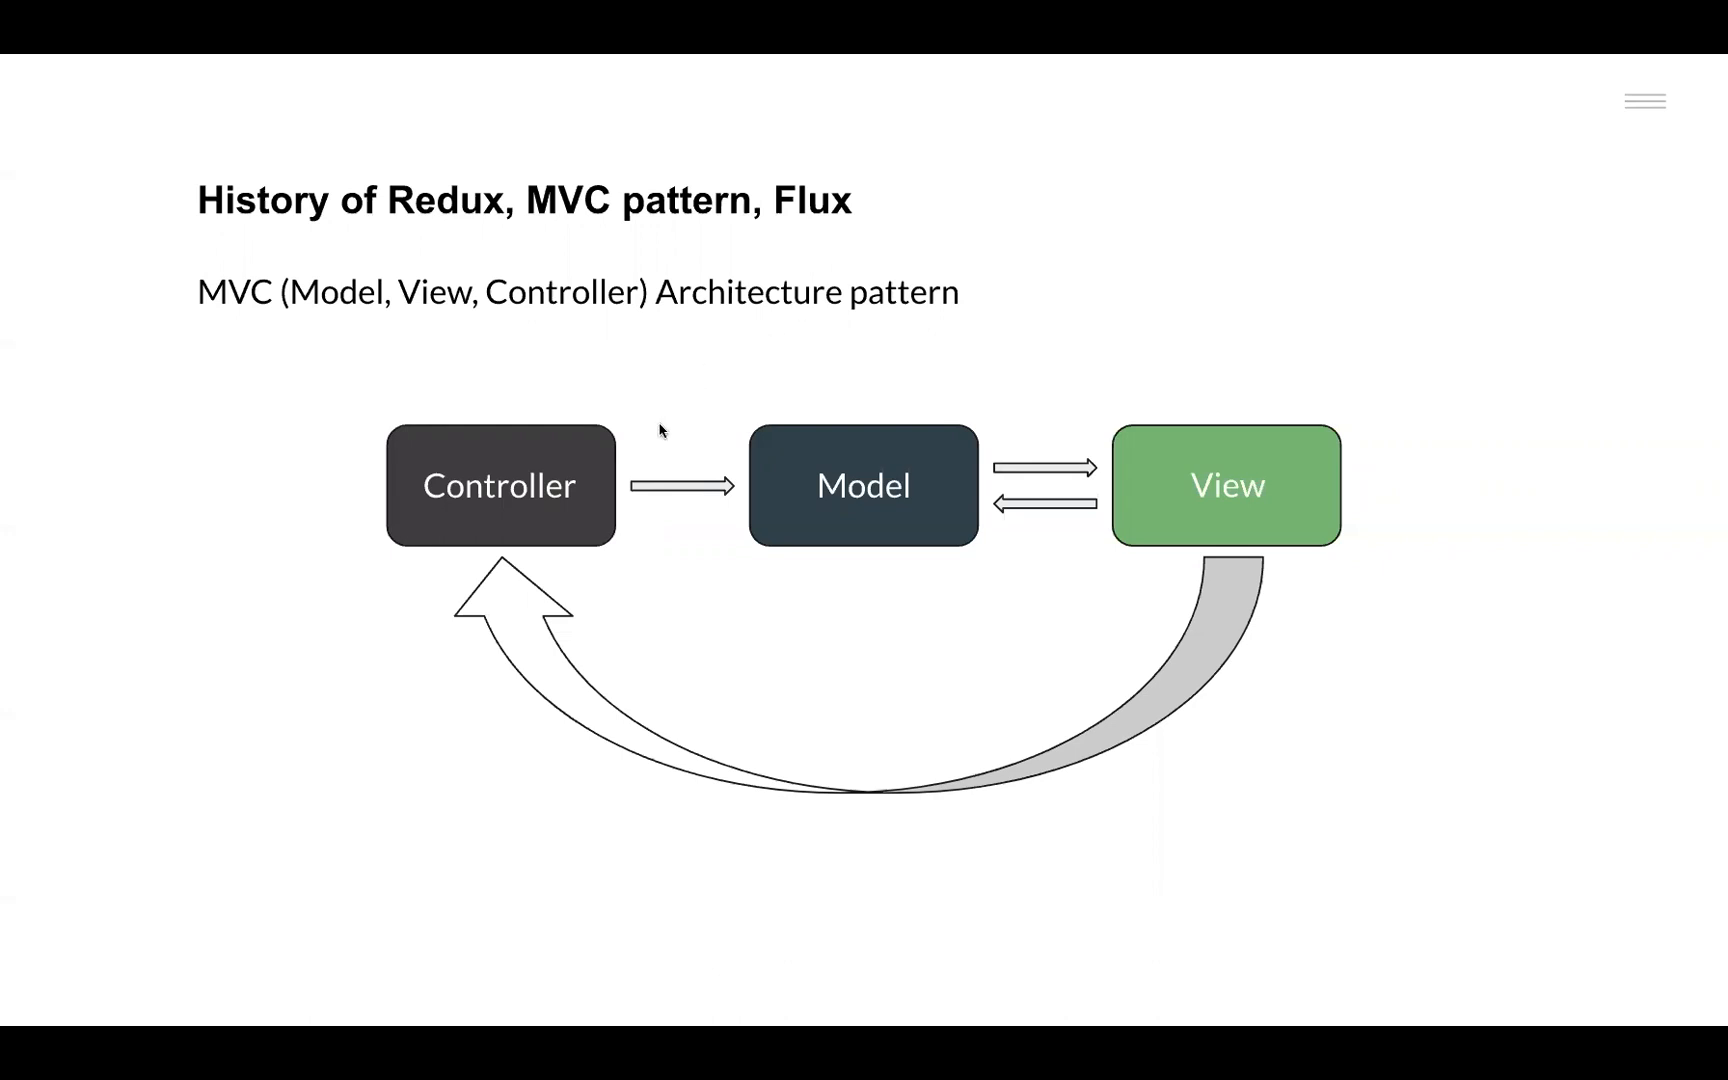
mouse_move(588, 324)
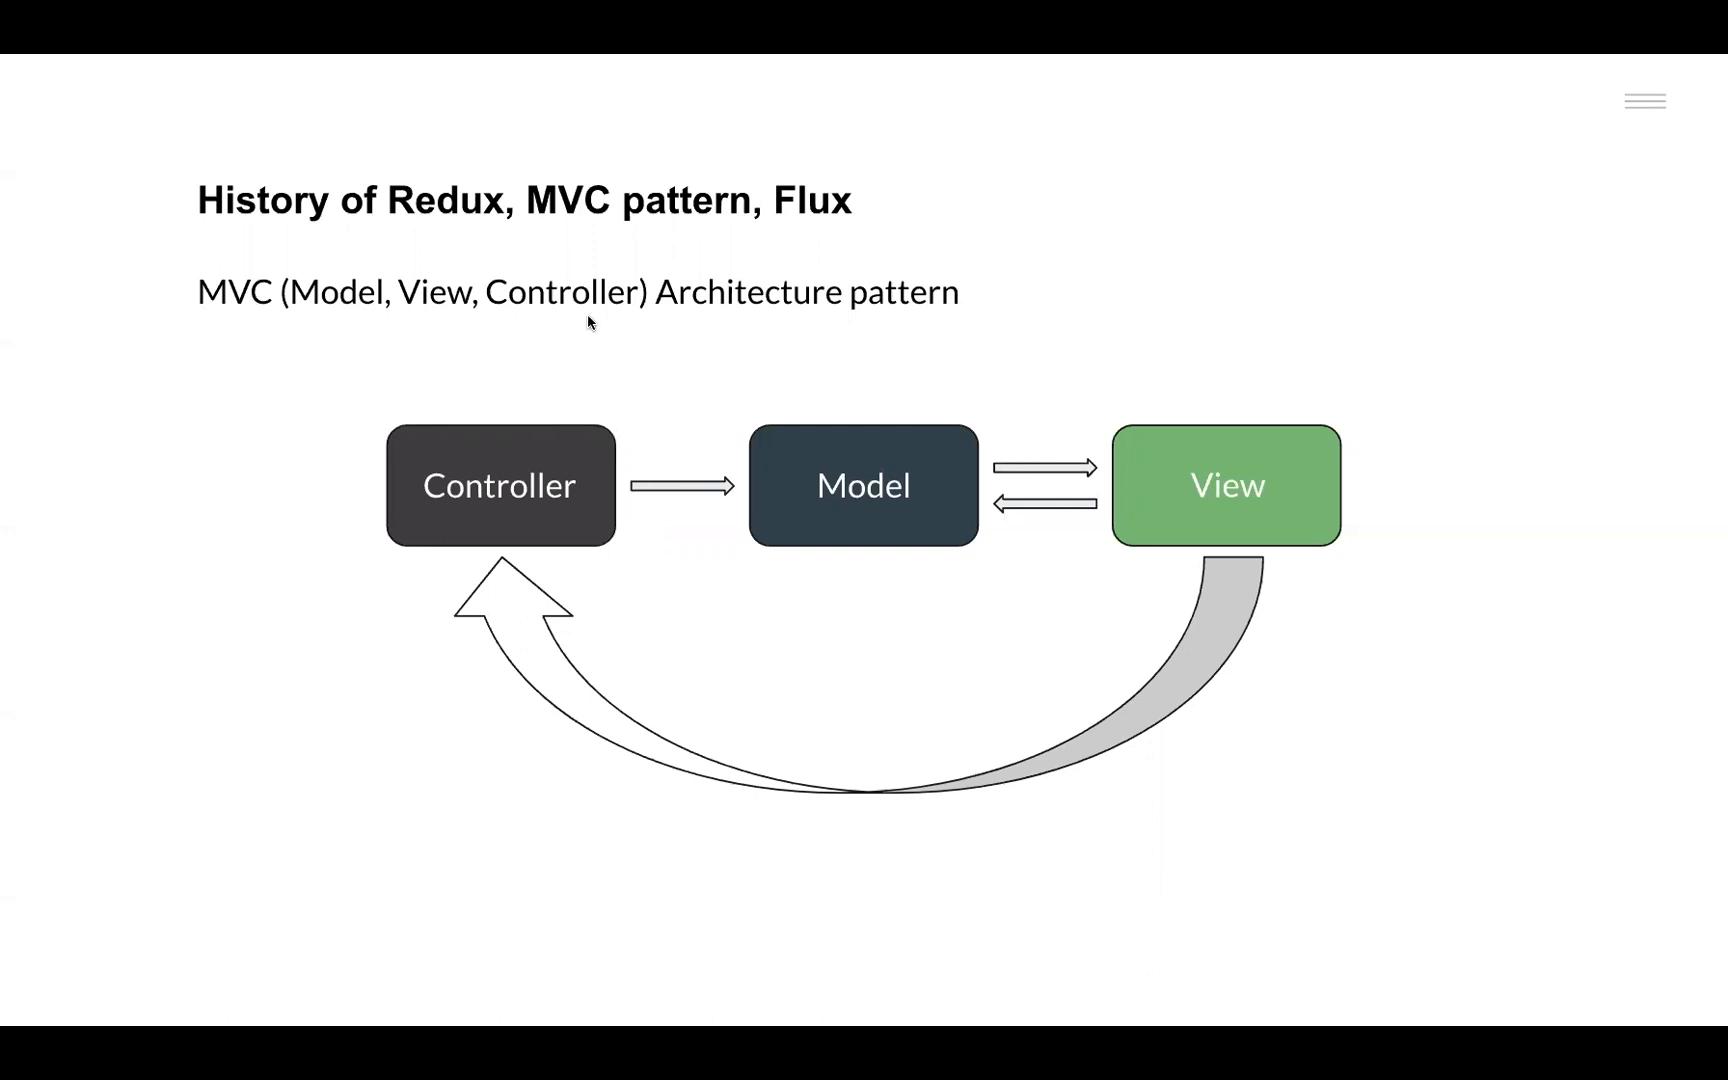
mouse_move(540, 340)
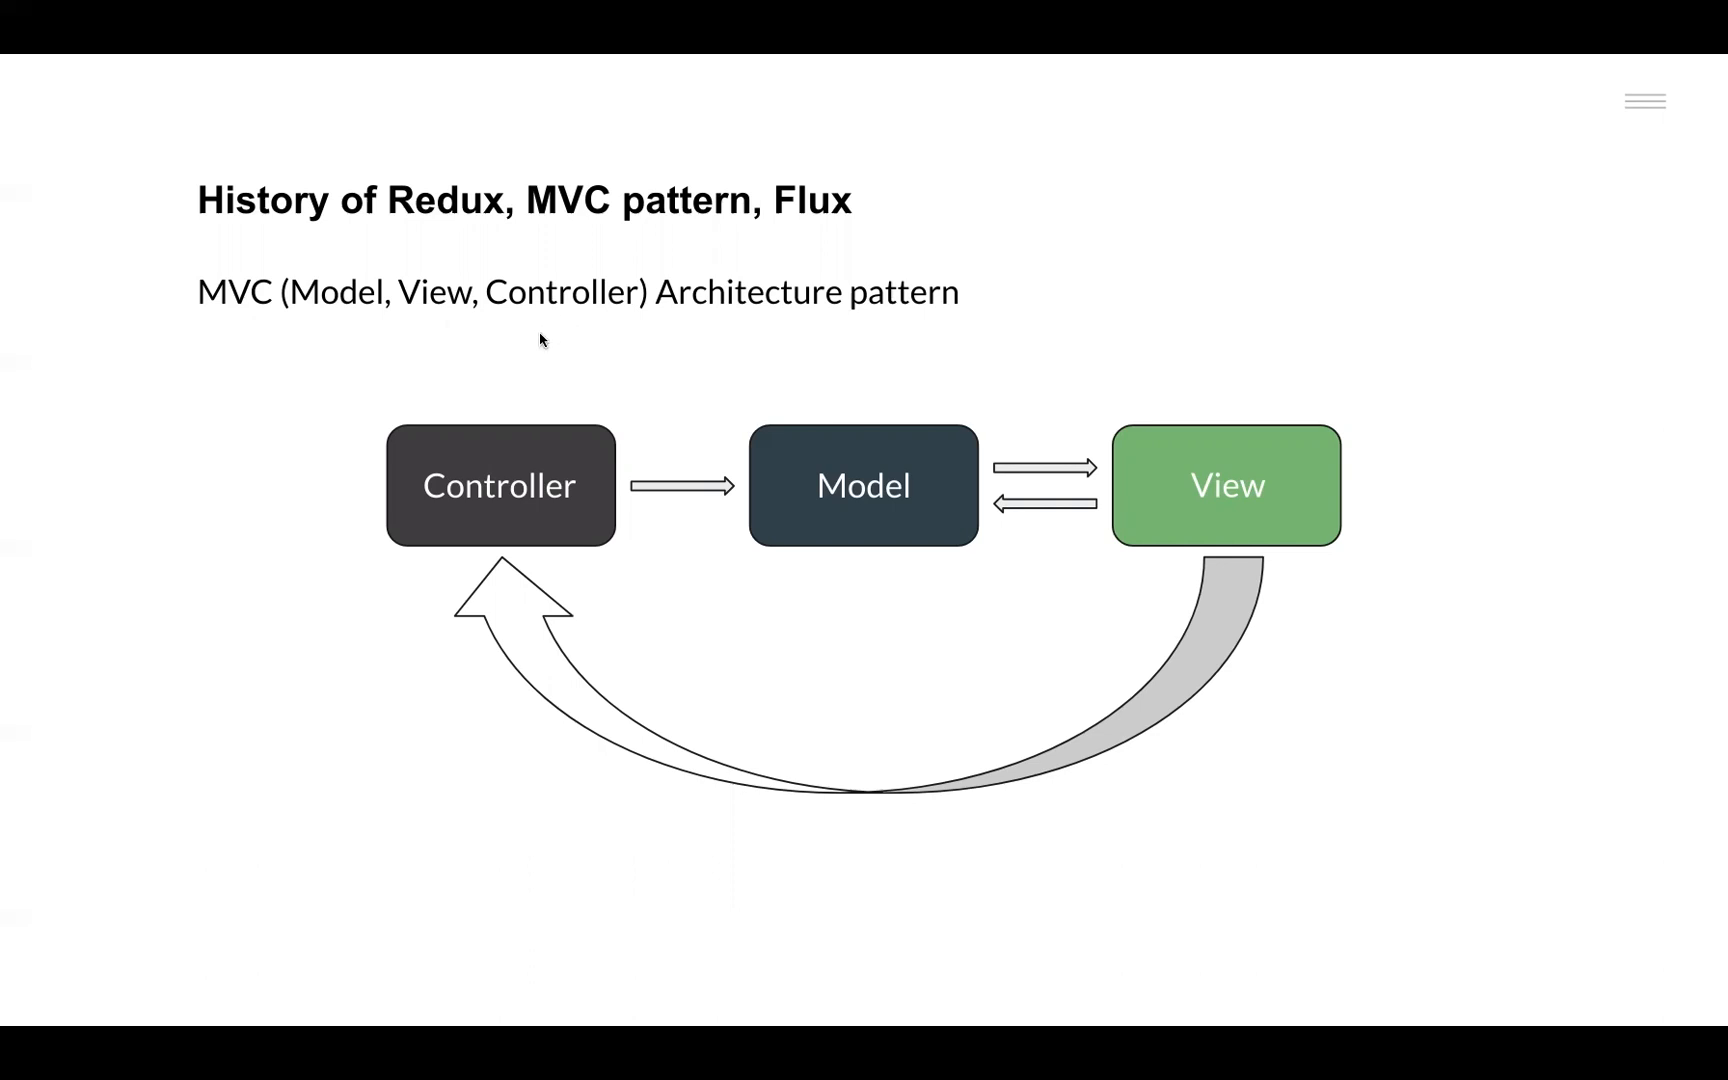
mouse_move(808, 360)
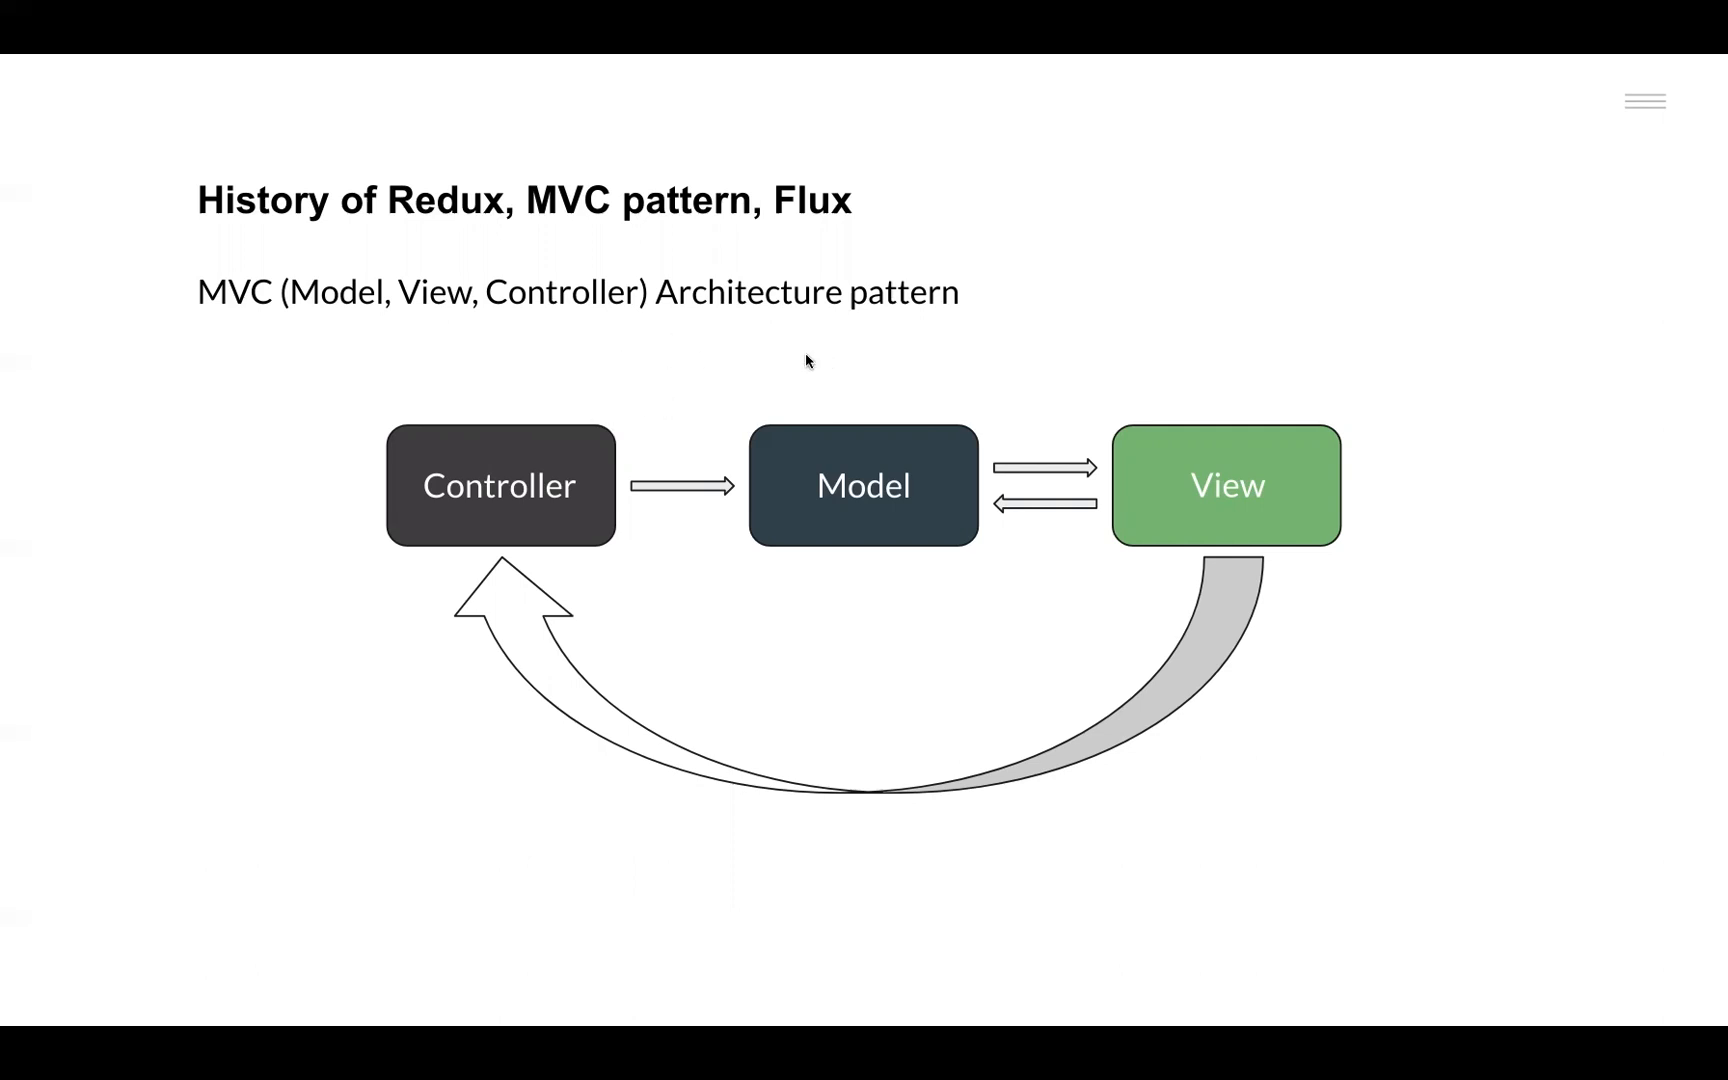
mouse_move(322, 556)
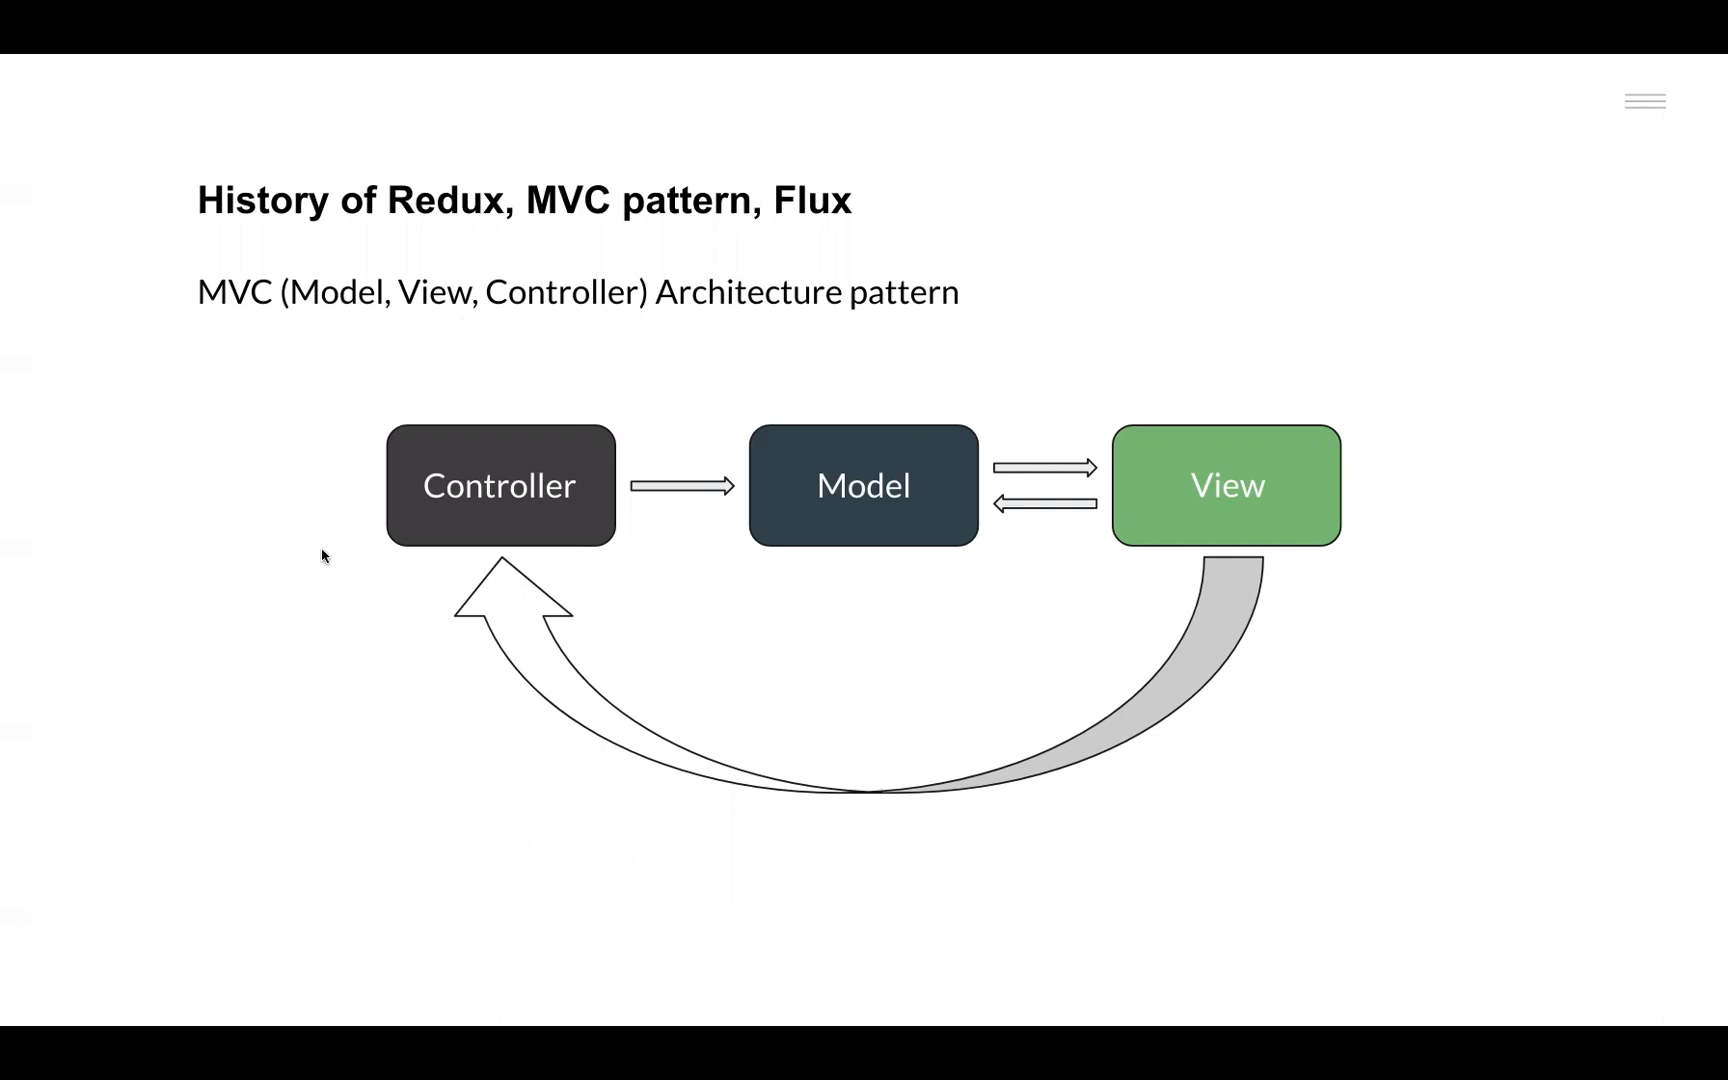
mouse_move(792, 570)
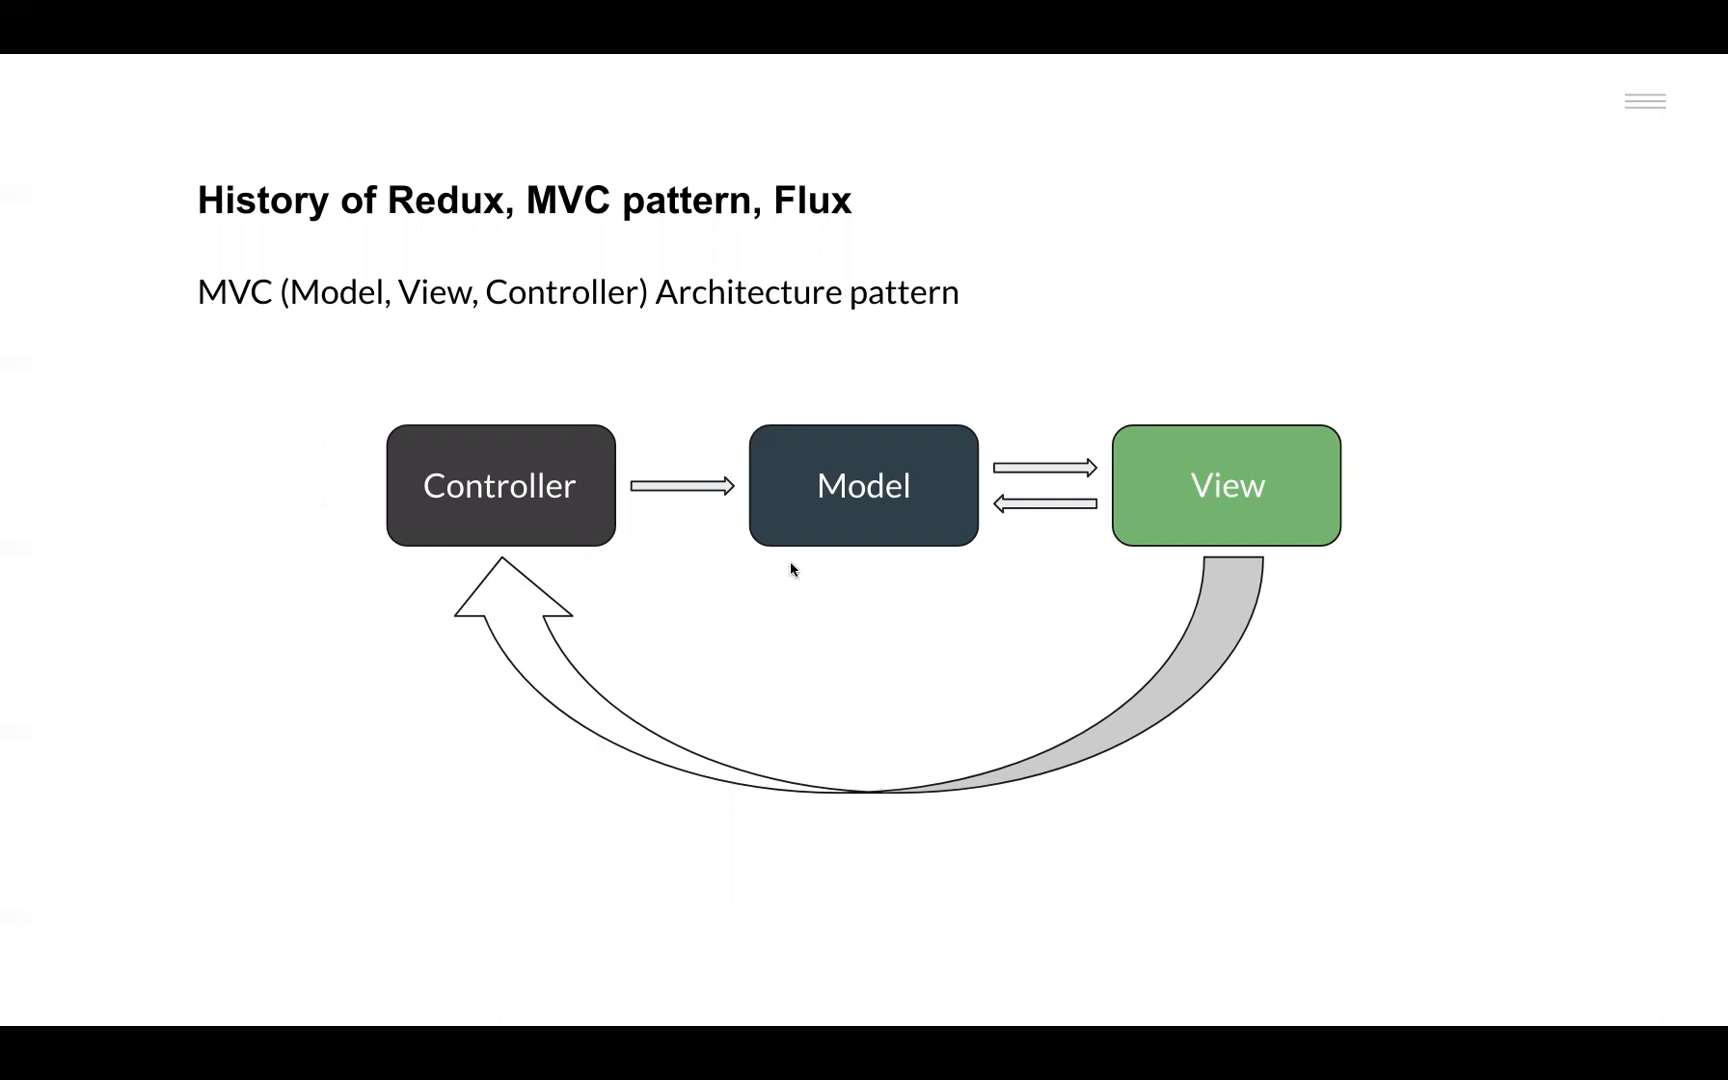
mouse_move(1022, 522)
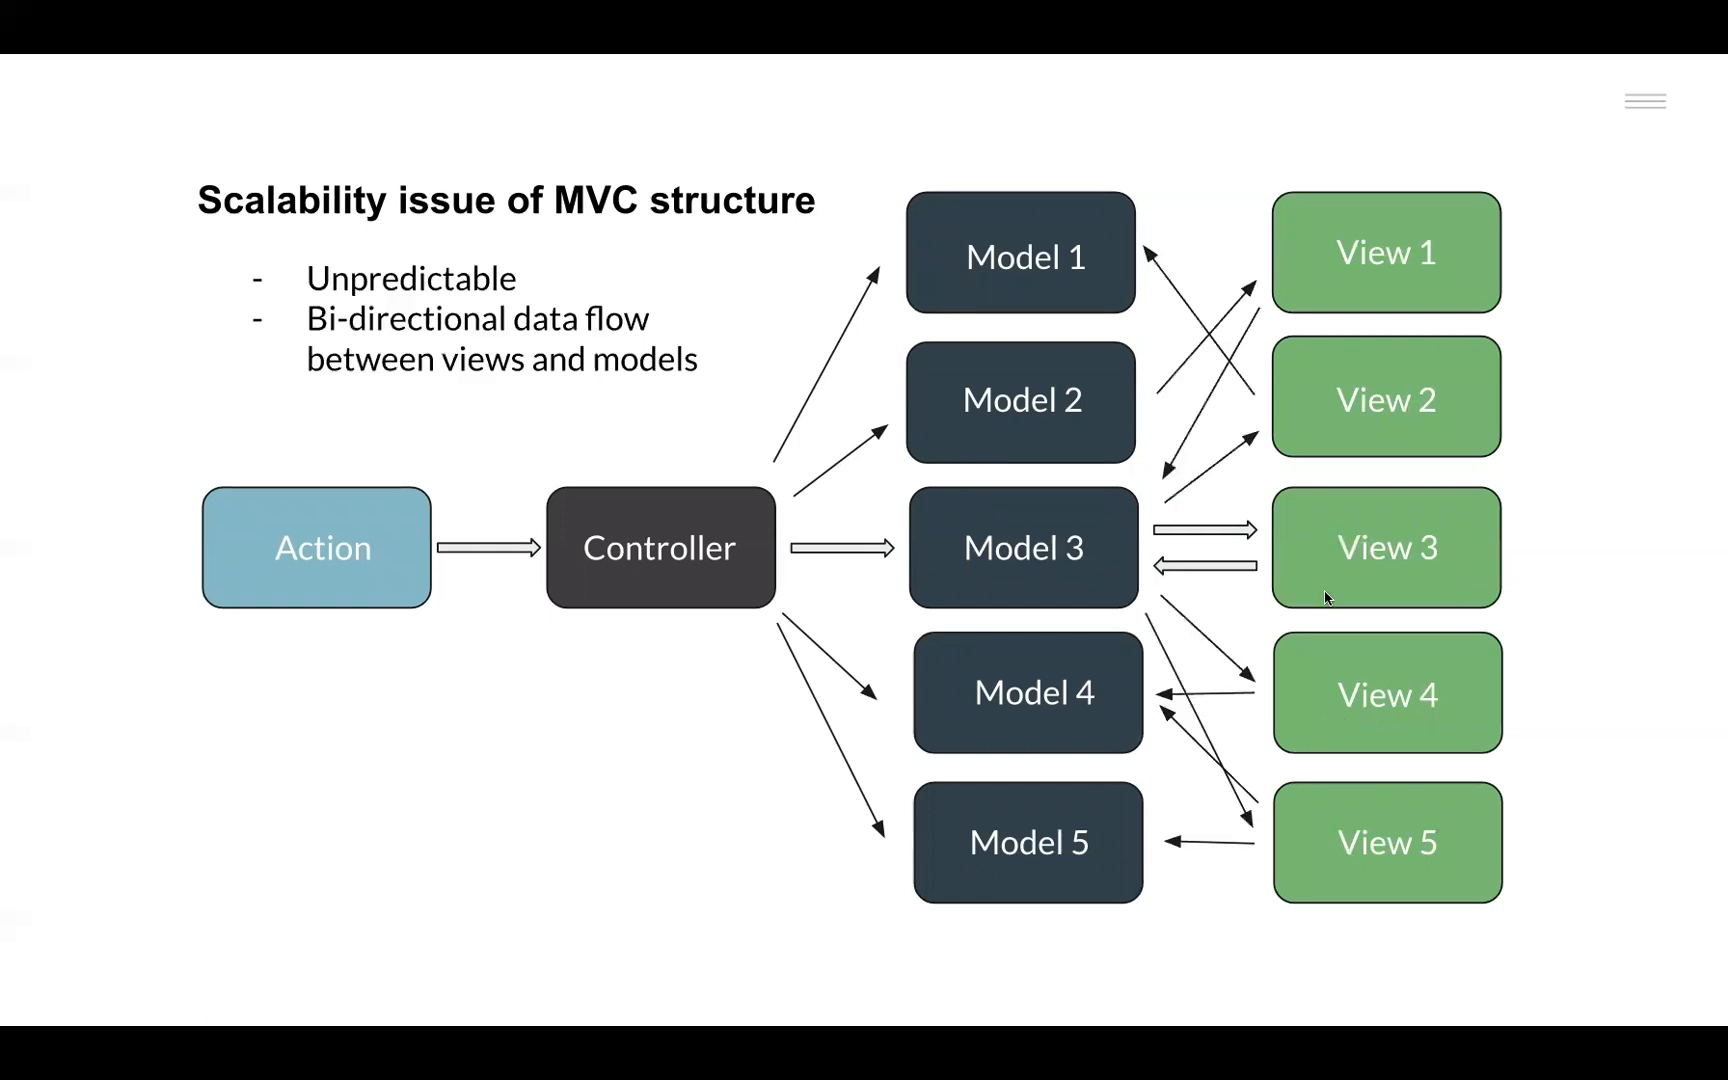
mouse_move(1116, 422)
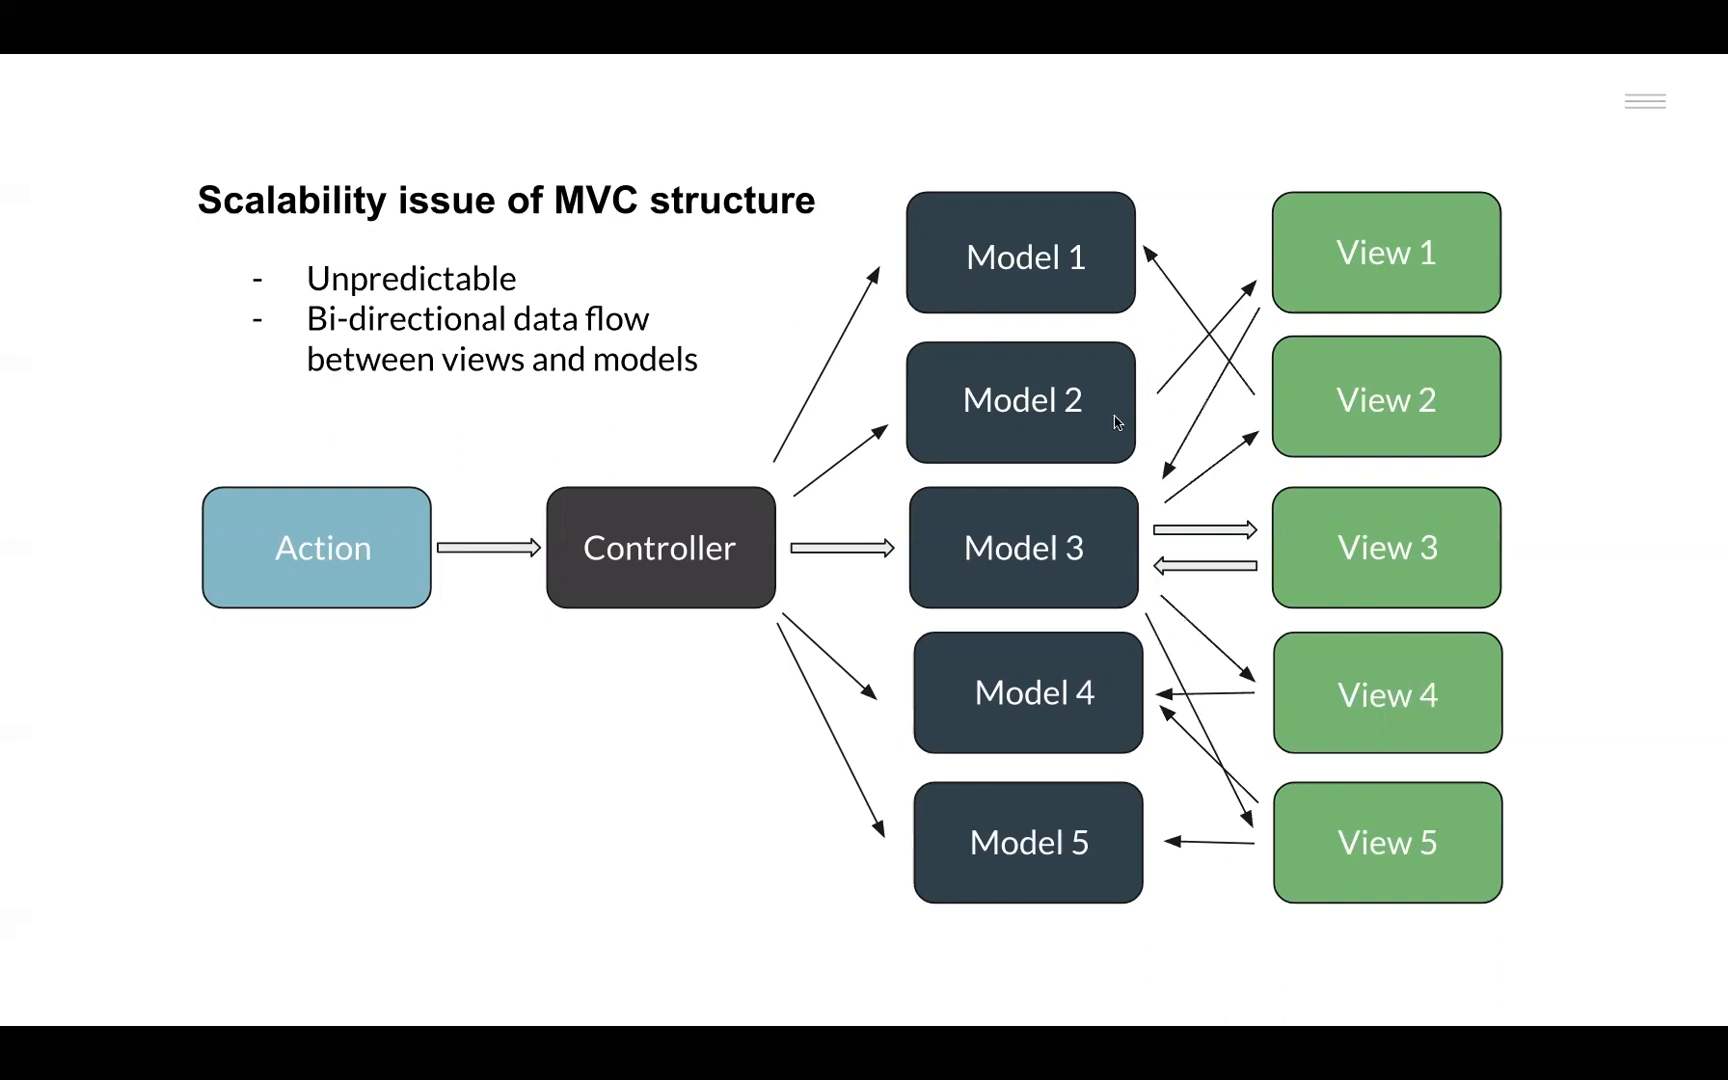
mouse_move(1086, 288)
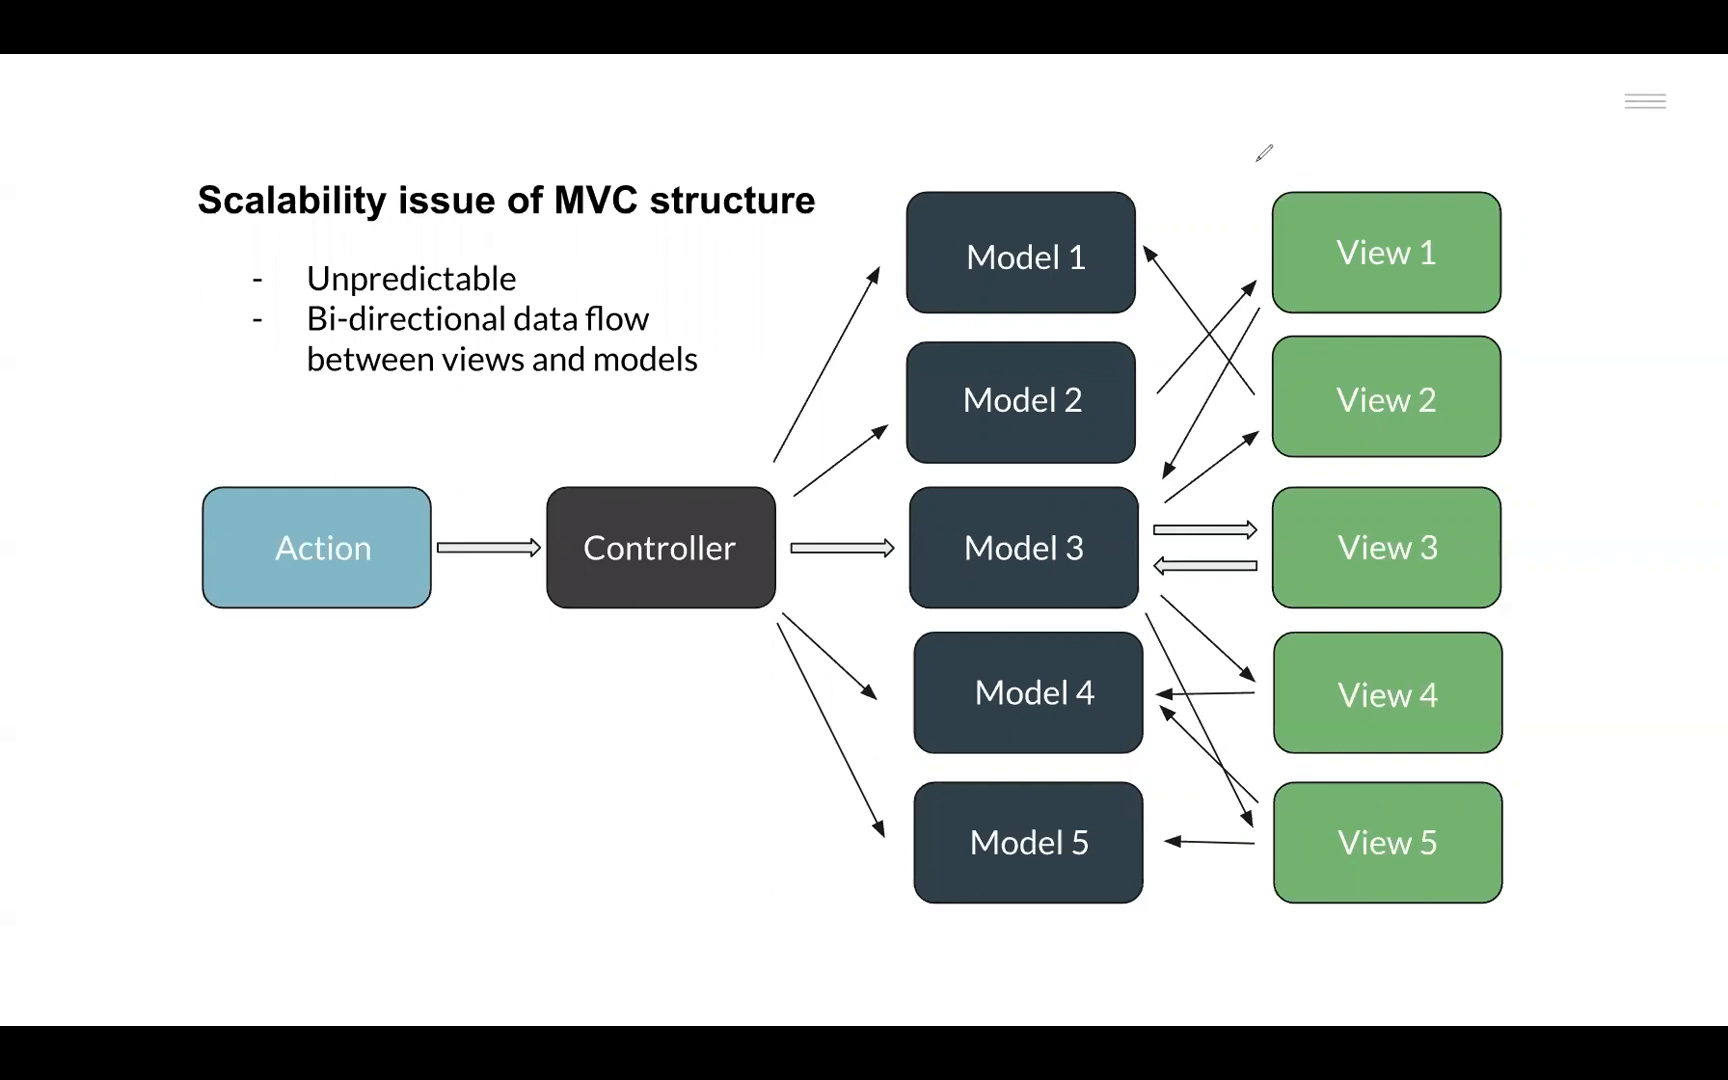
Draw a blue bracket under the Model 2 box in the MVC scalability diagram
drag(1300, 176, 688, 436)
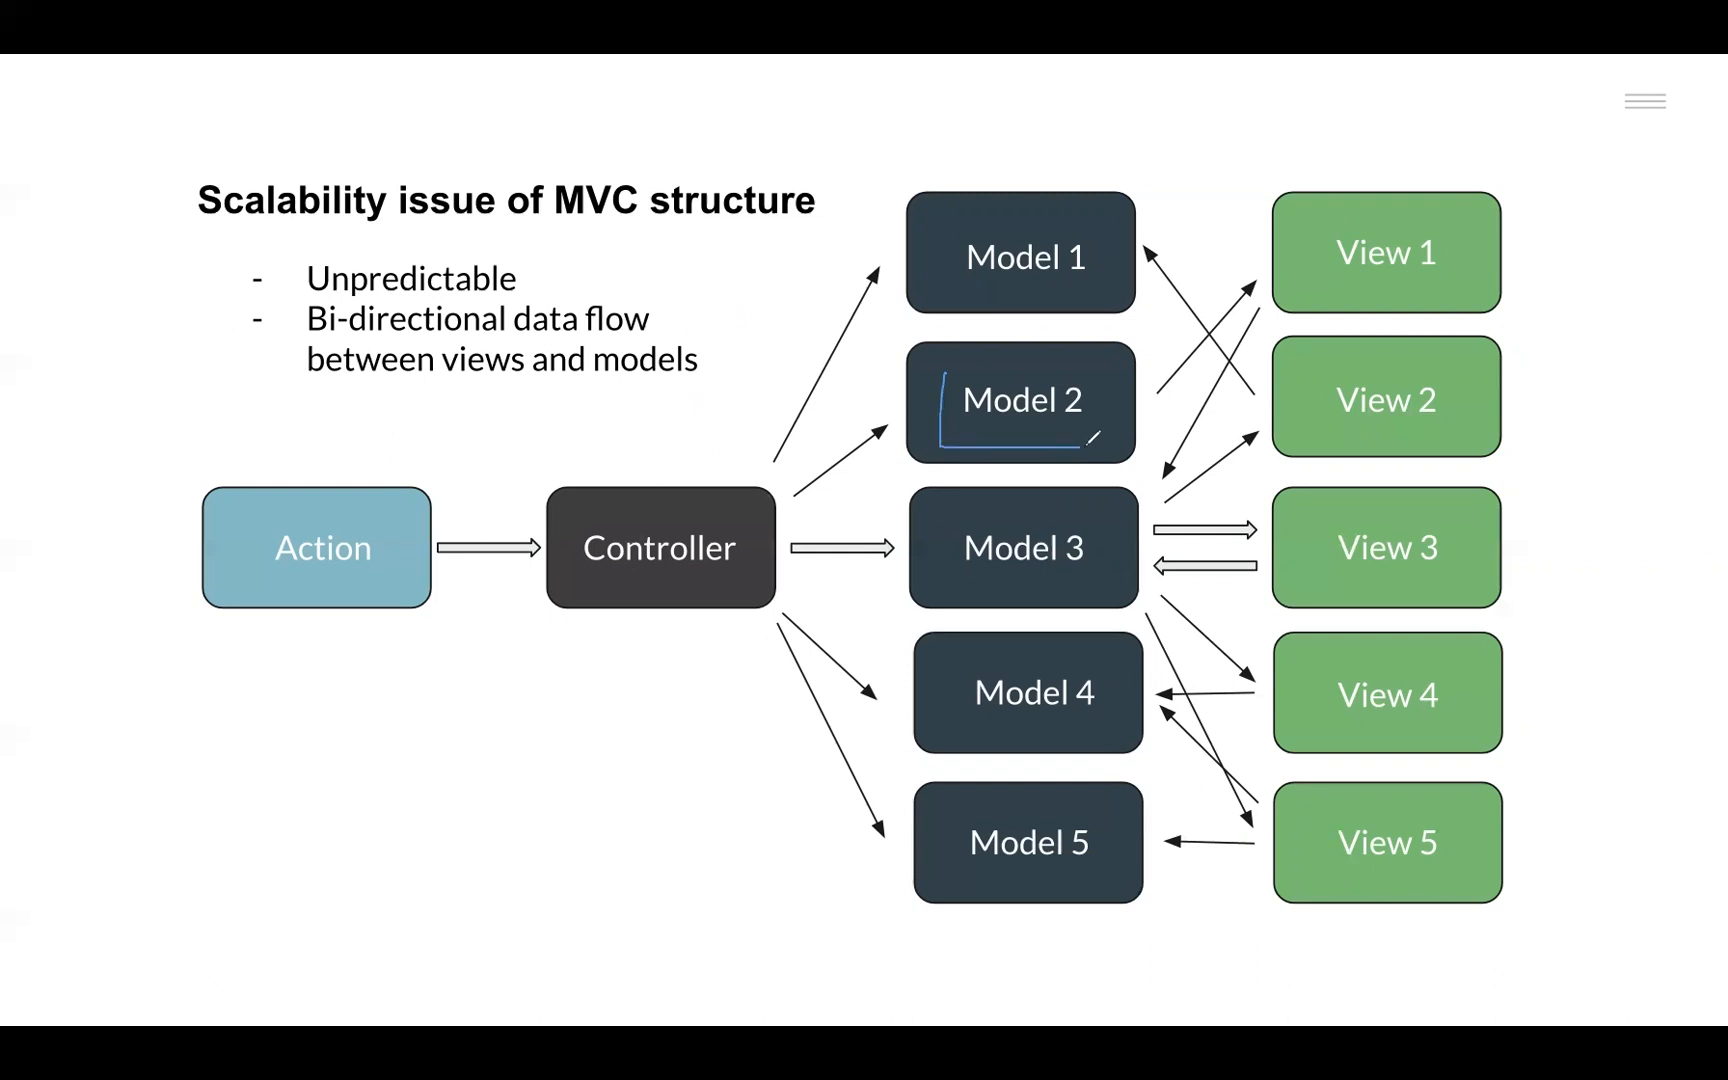
Erase the hand-drawn mark under Model 2, leaving the diagram clean
drag(926, 370, 1114, 440)
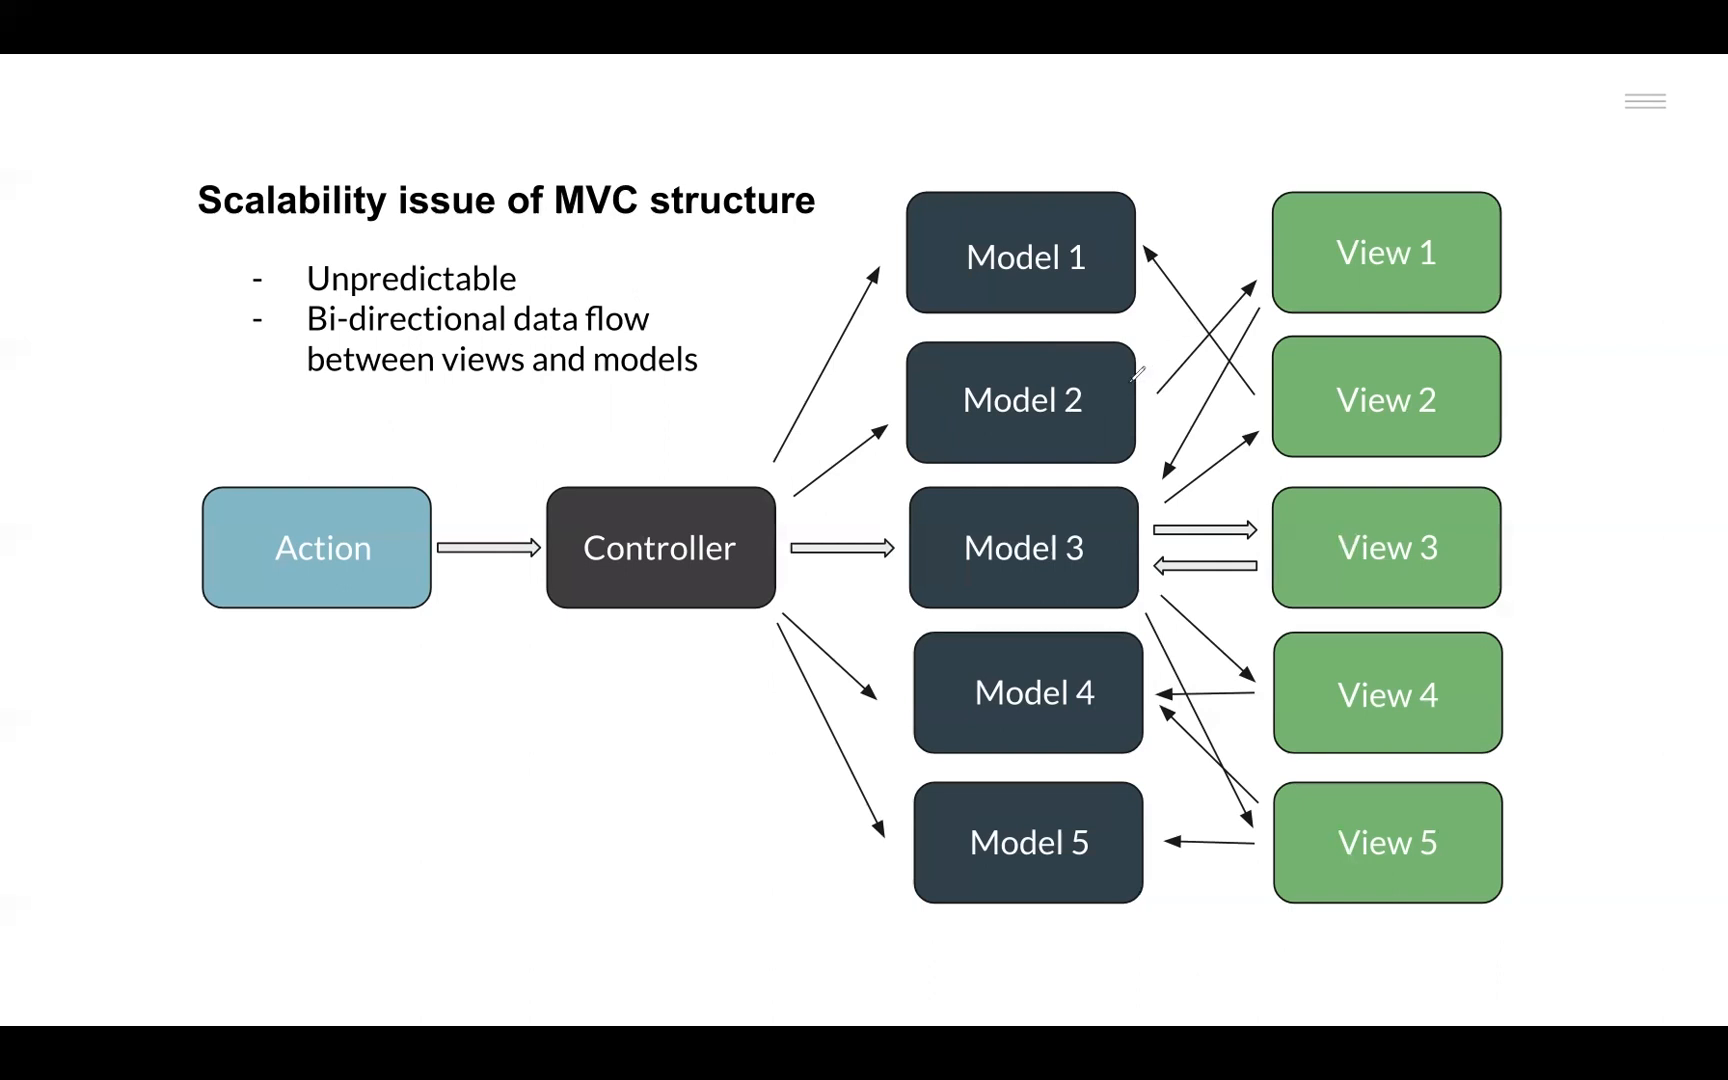
drag(1146, 386, 1240, 286)
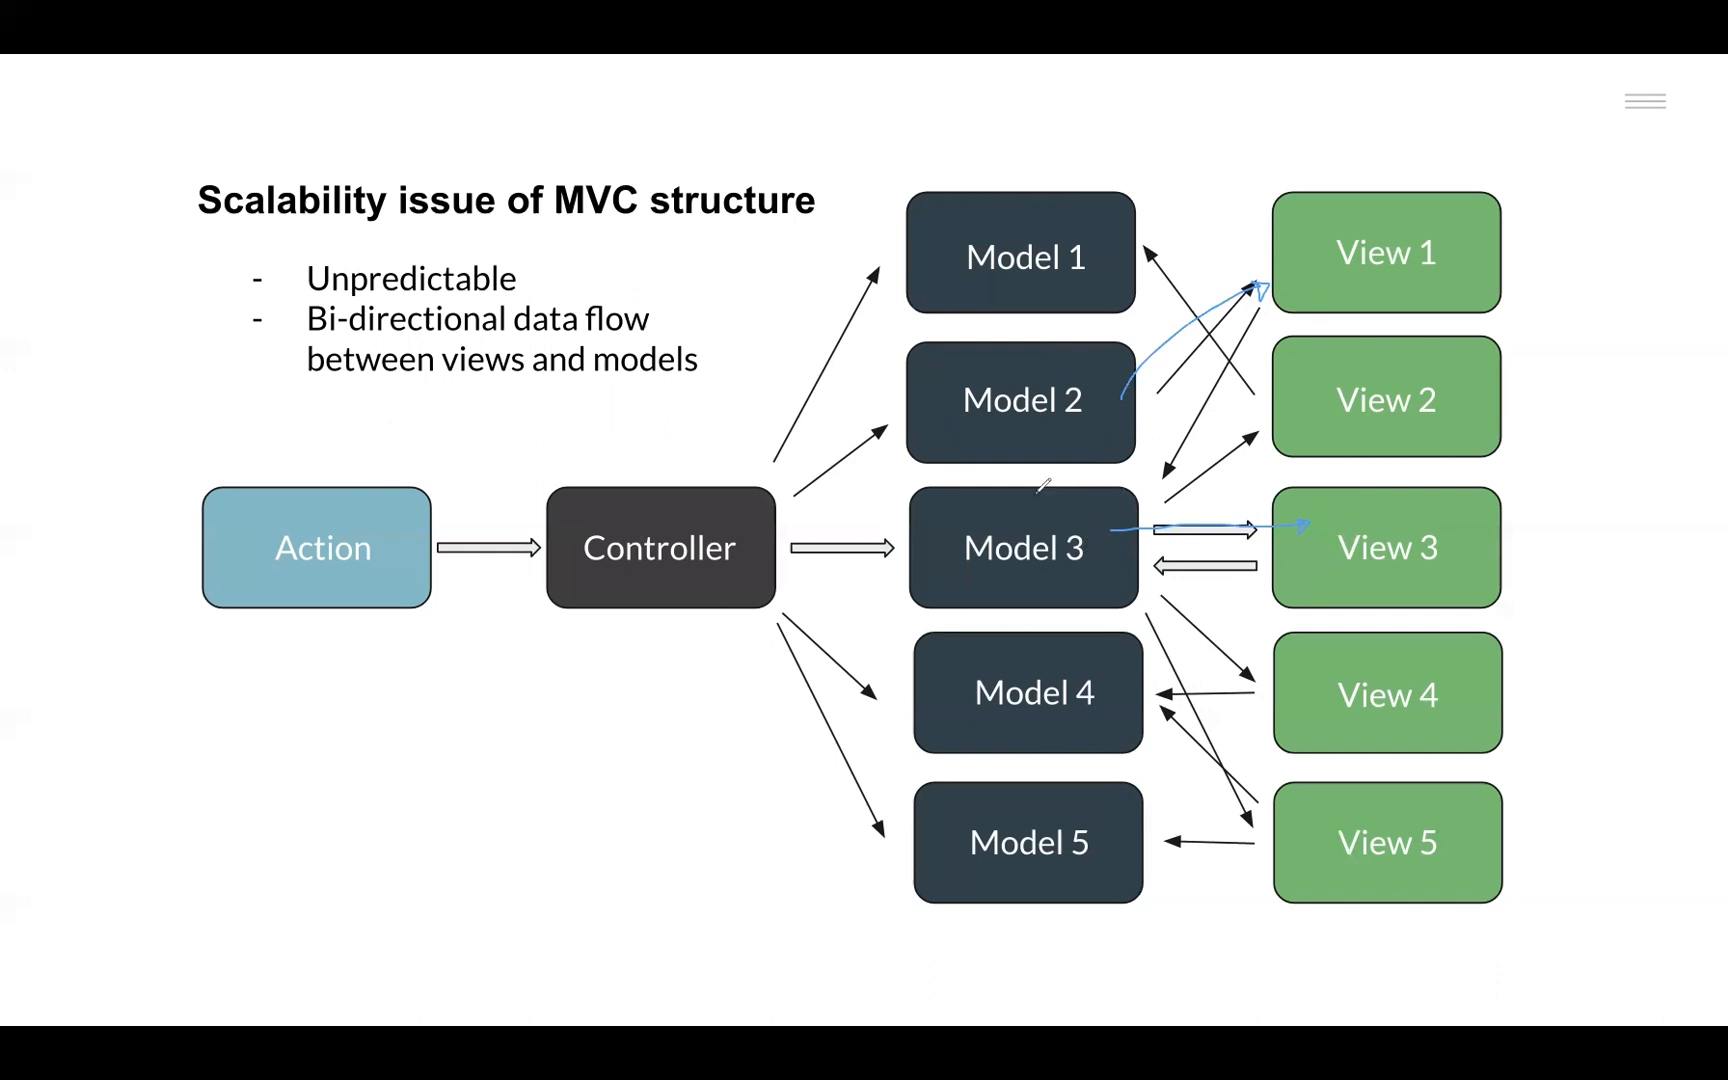
mouse_move(712, 220)
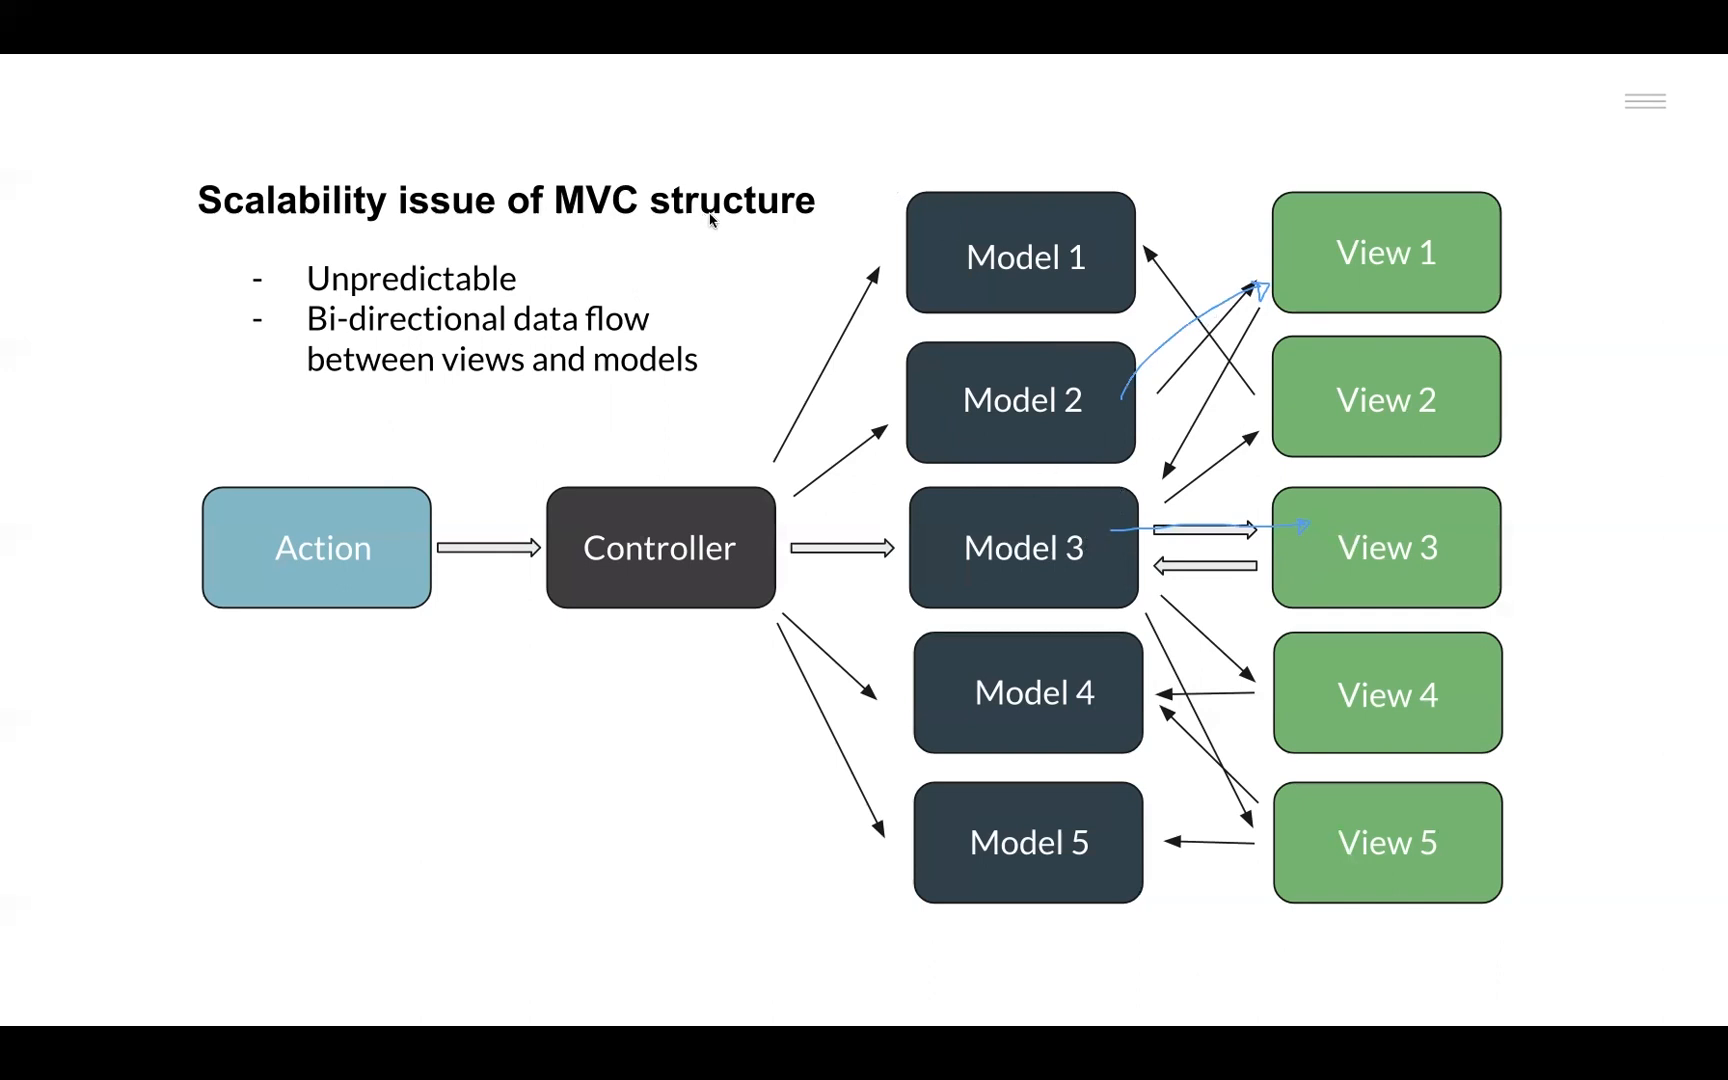
mouse_move(738, 210)
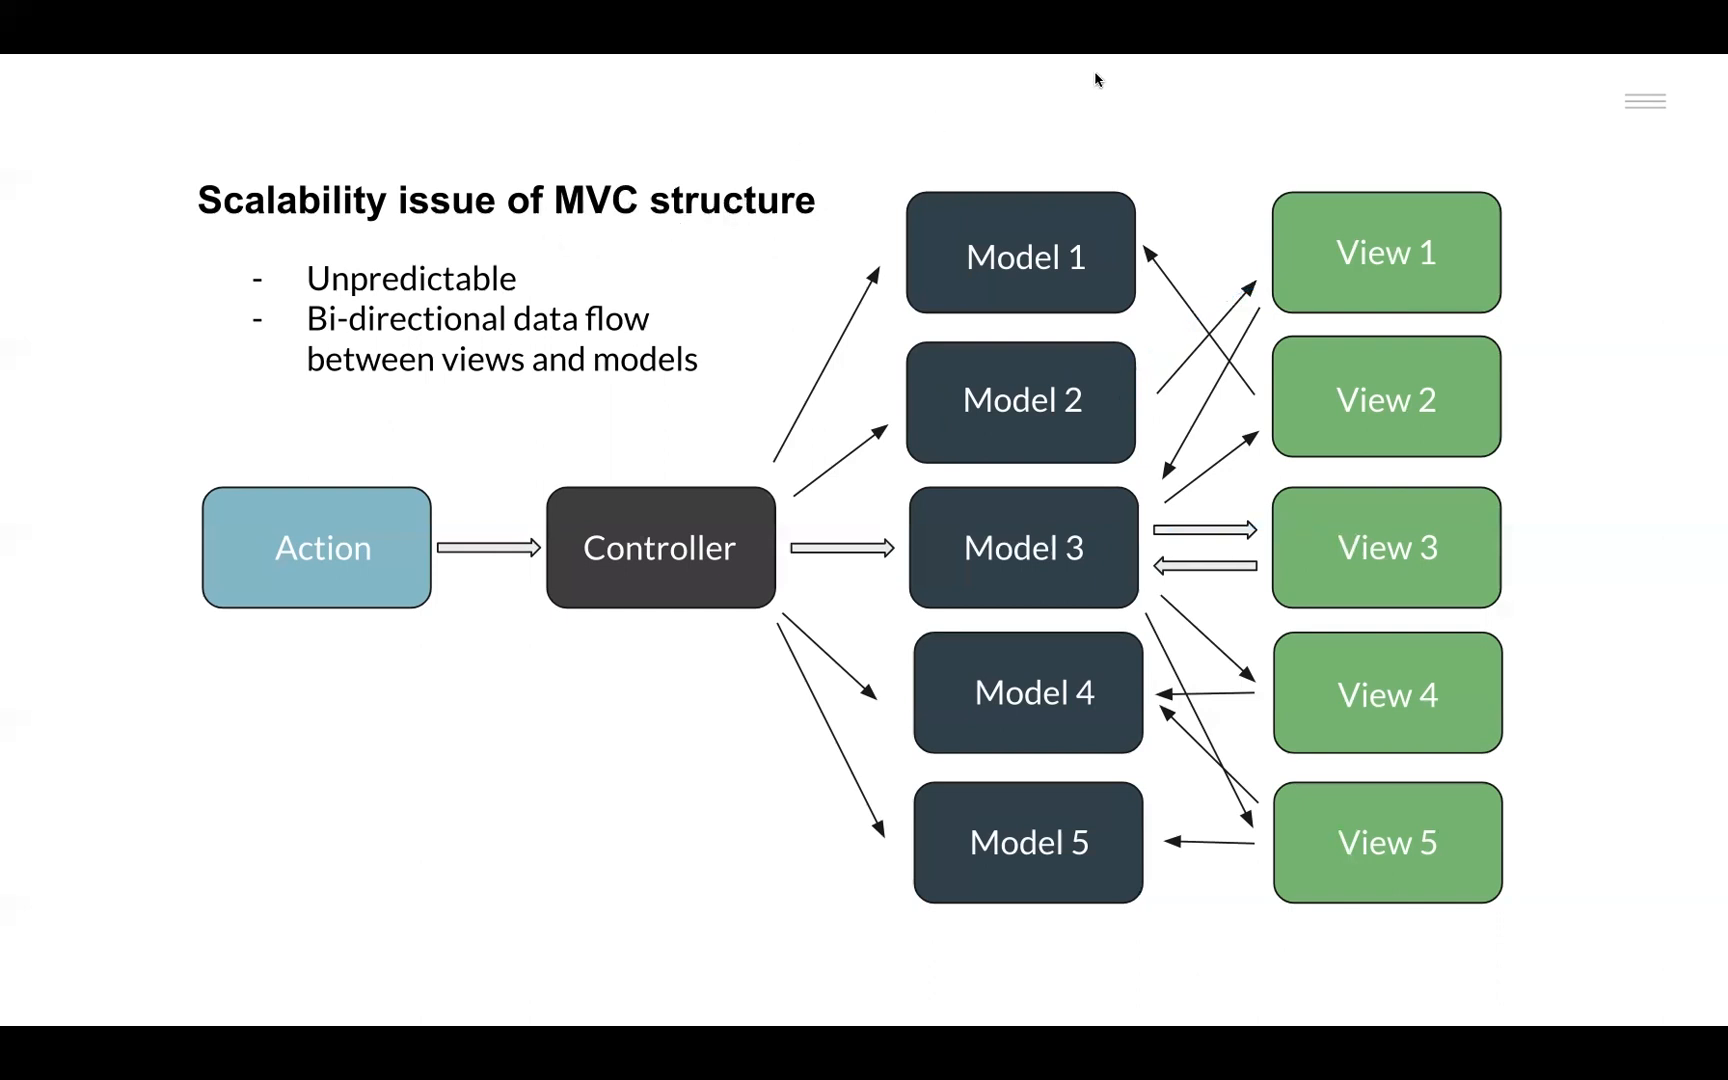
mouse_move(962, 148)
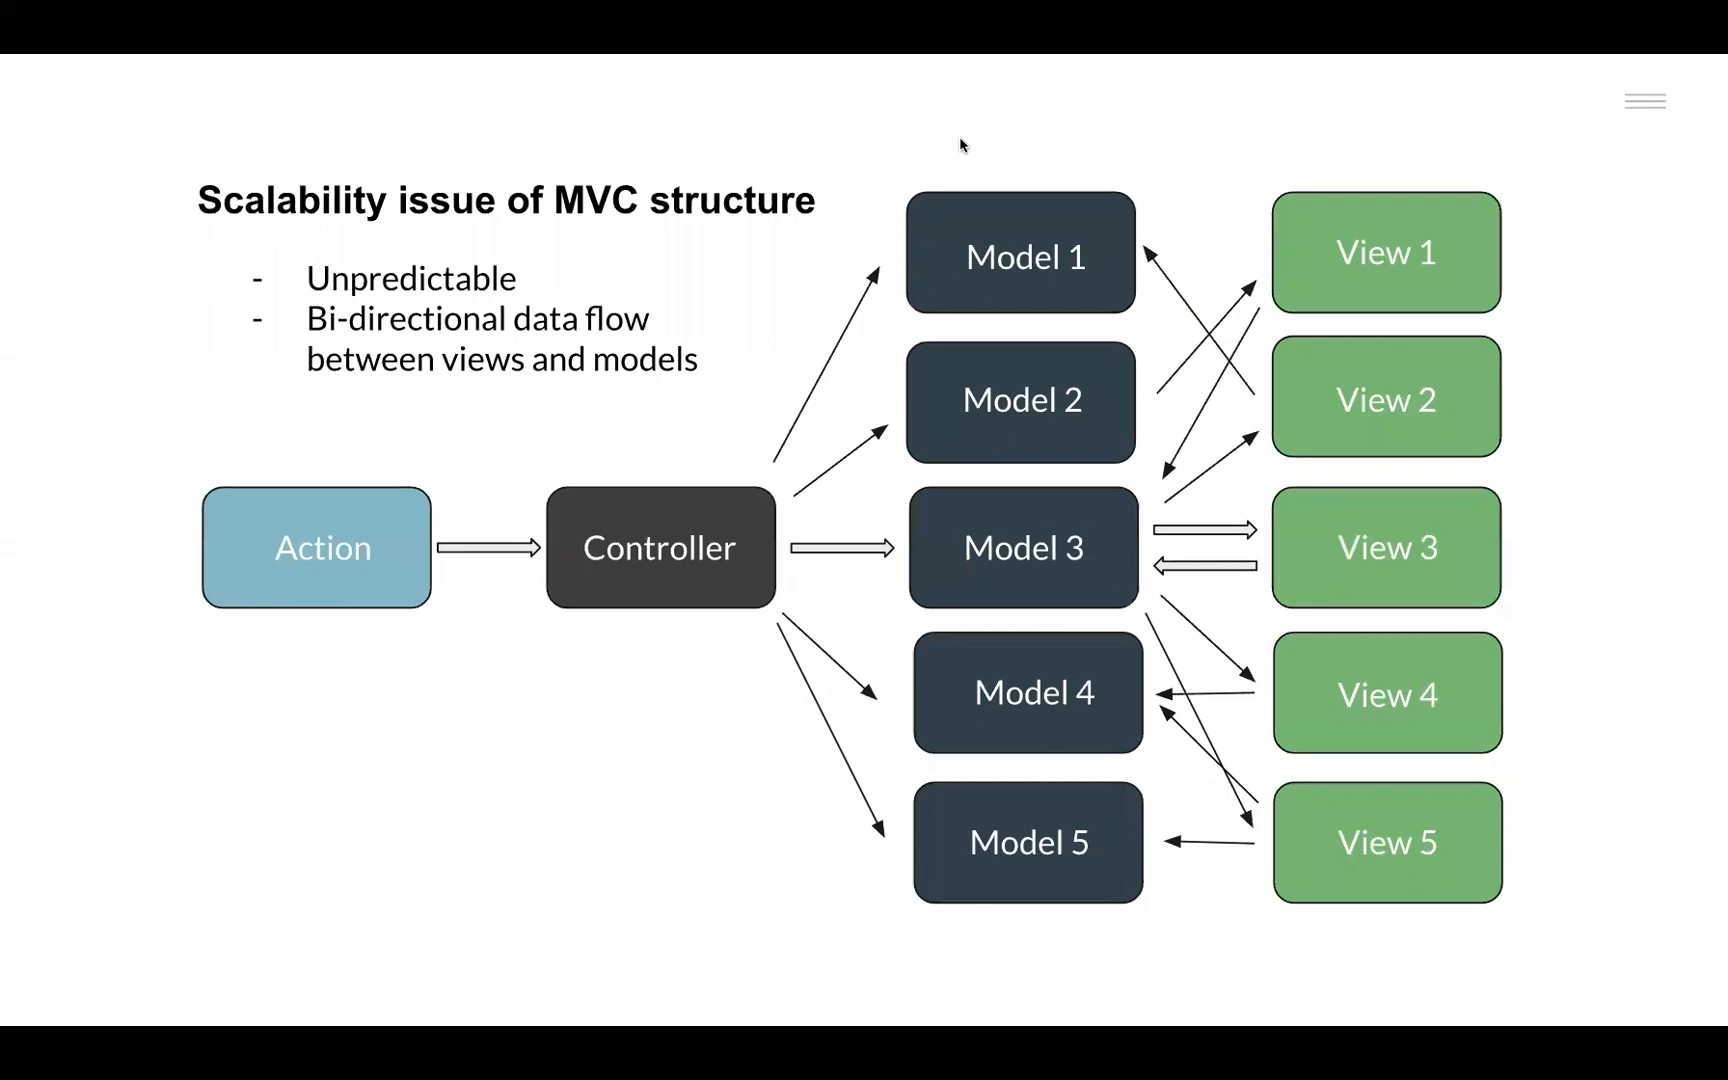
mouse_move(1240, 390)
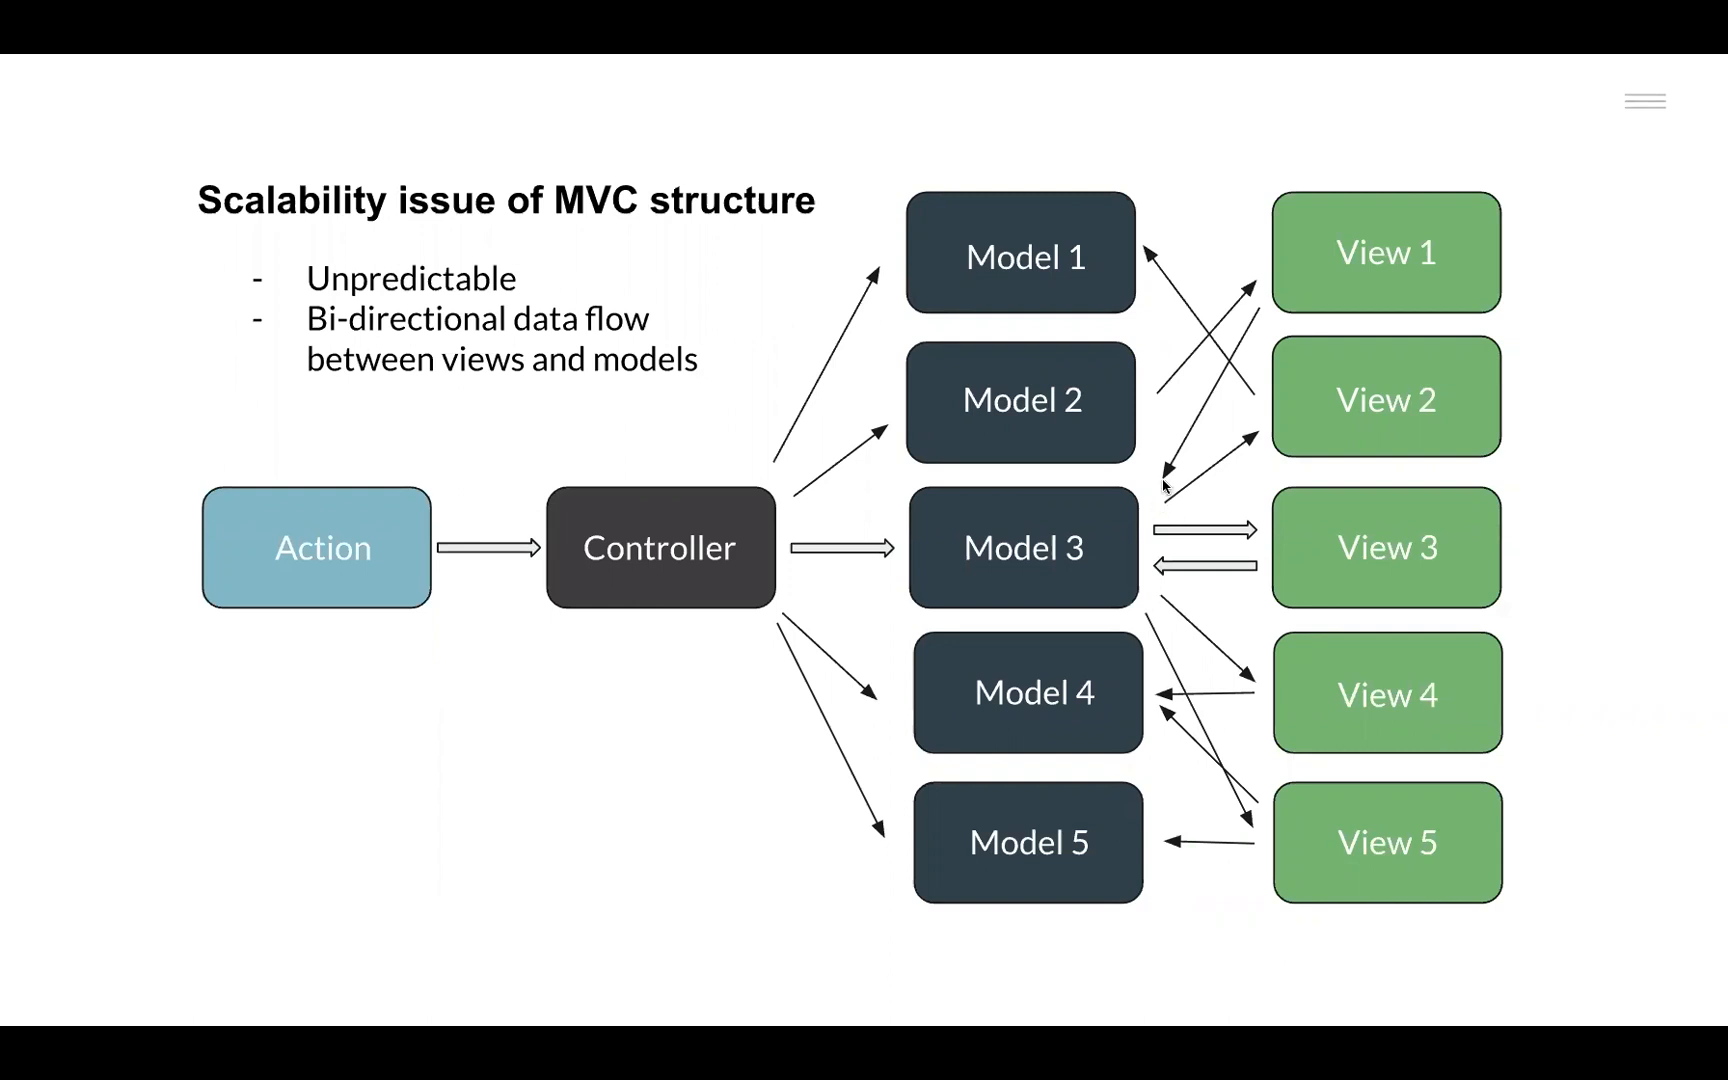
mouse_move(1254, 340)
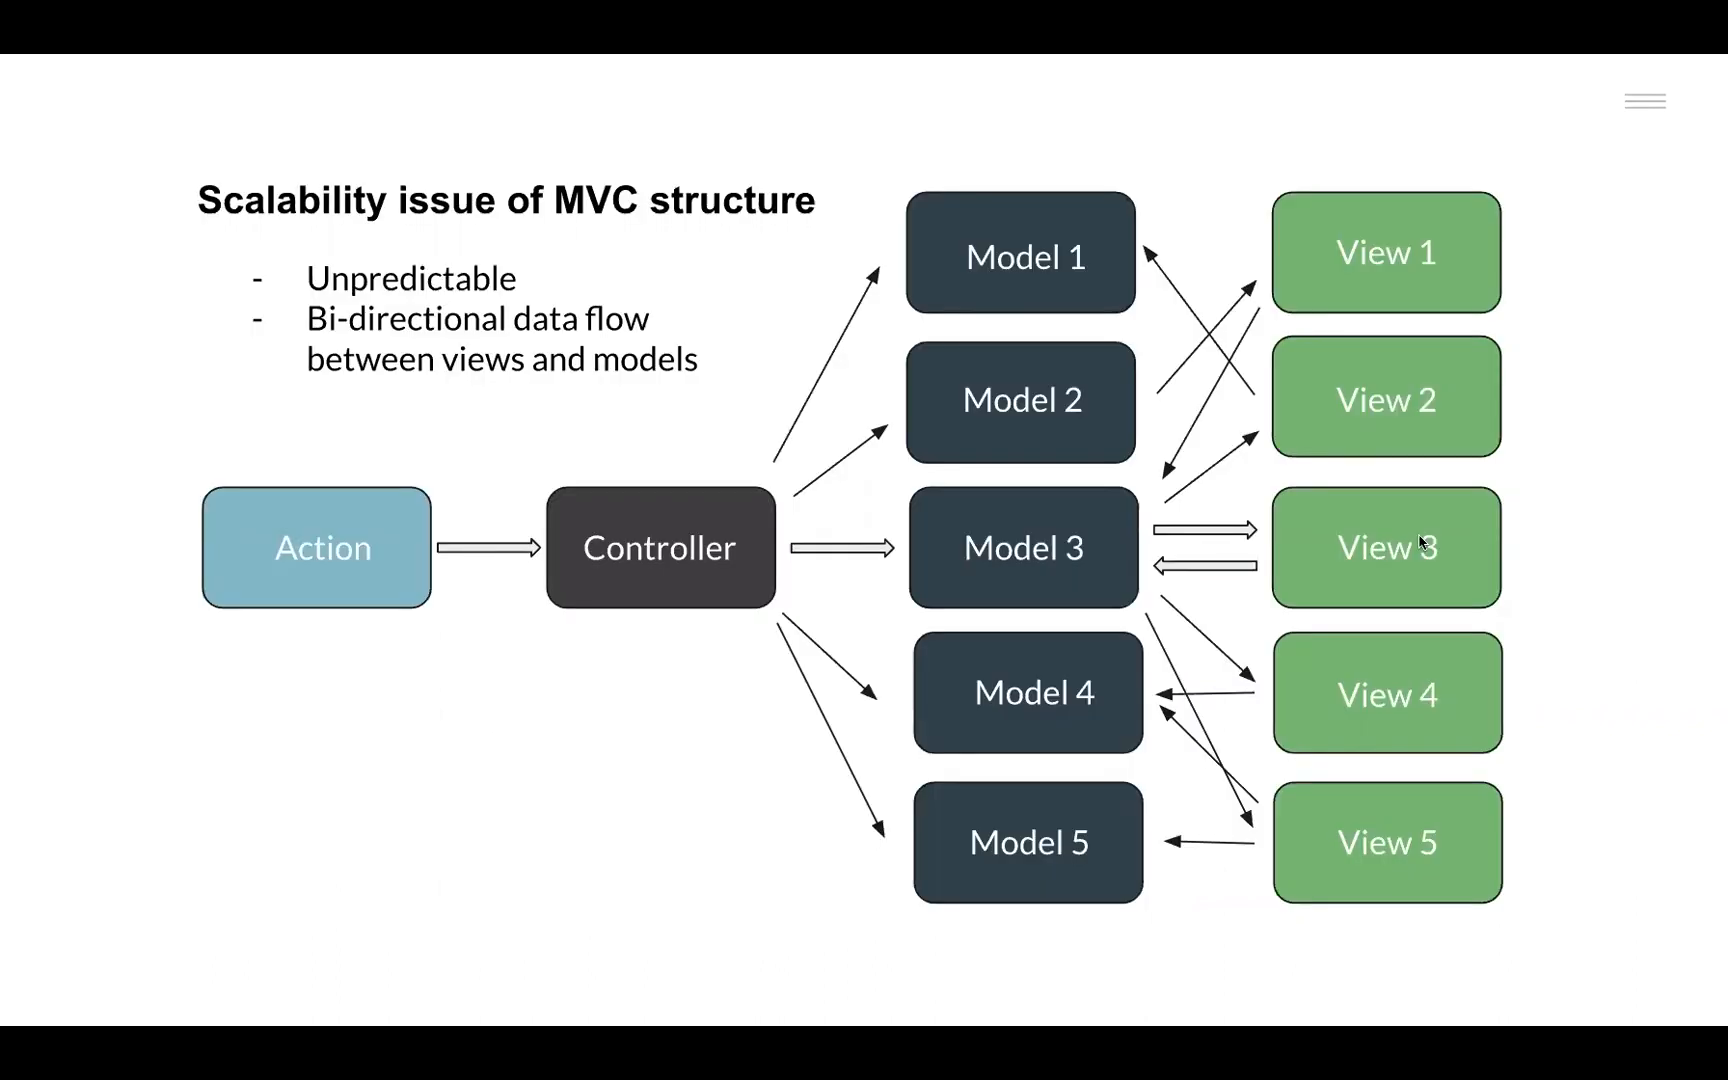
mouse_move(1136, 396)
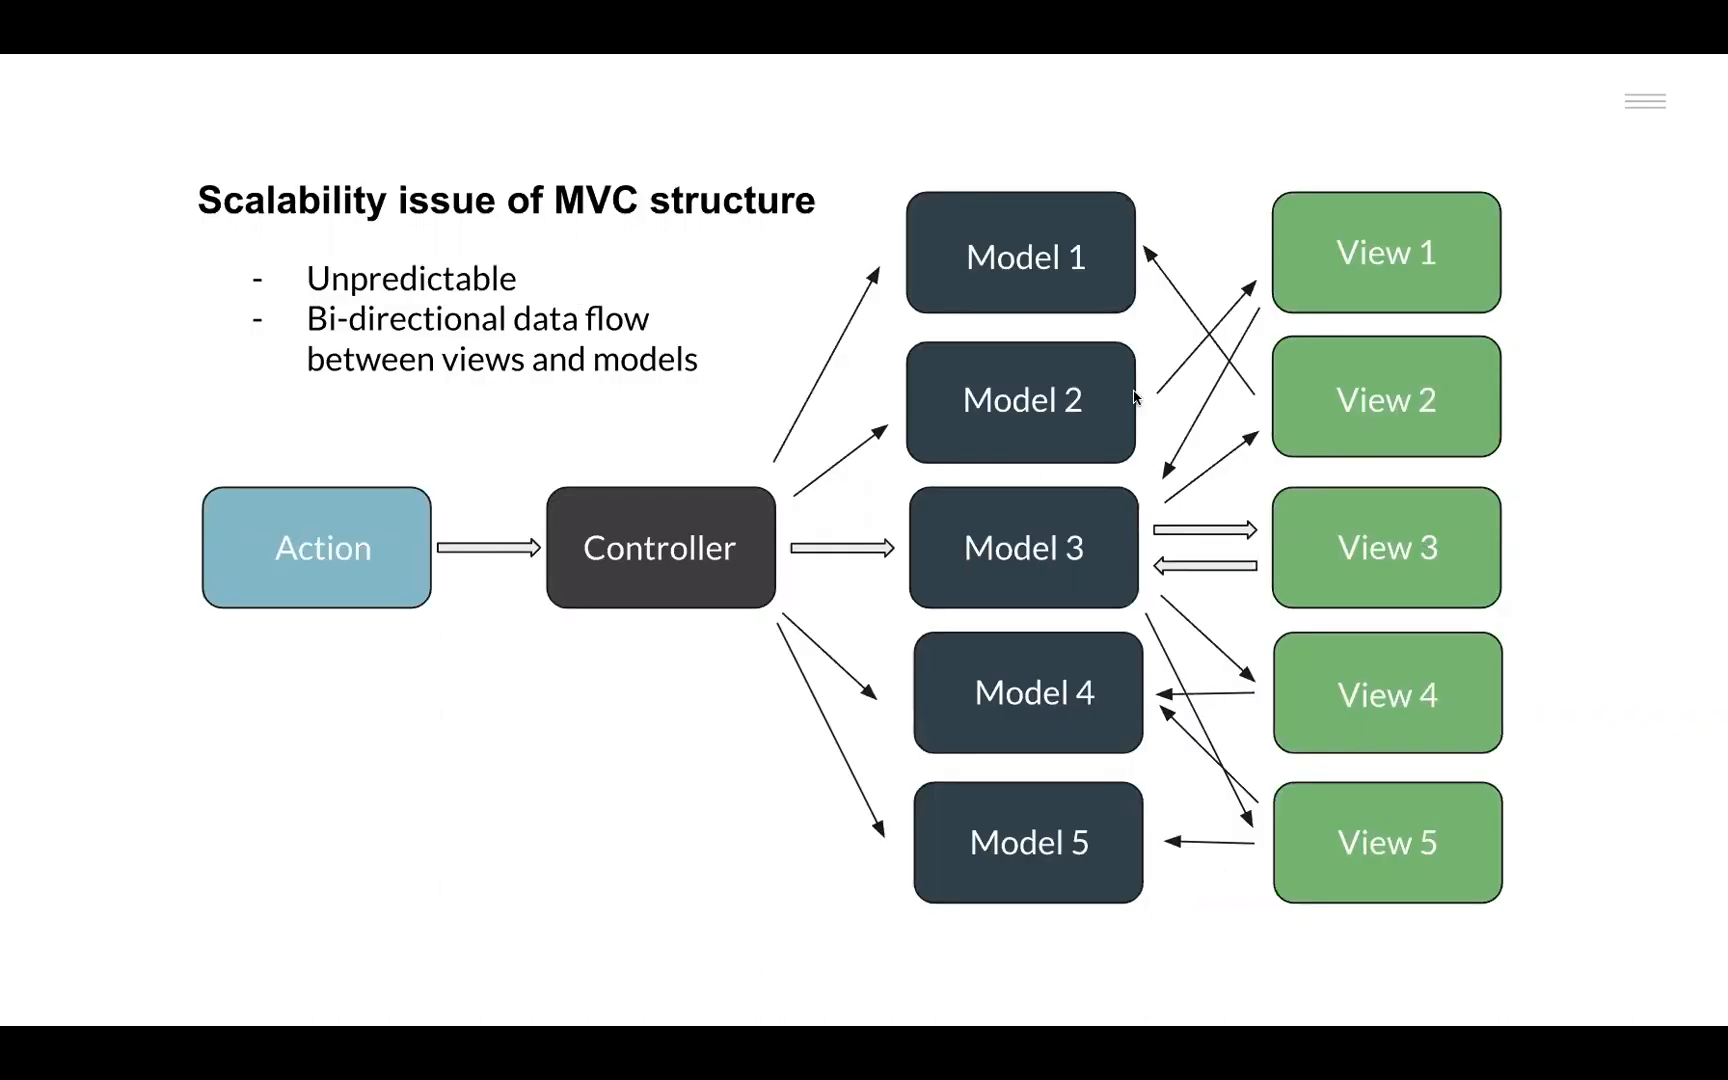